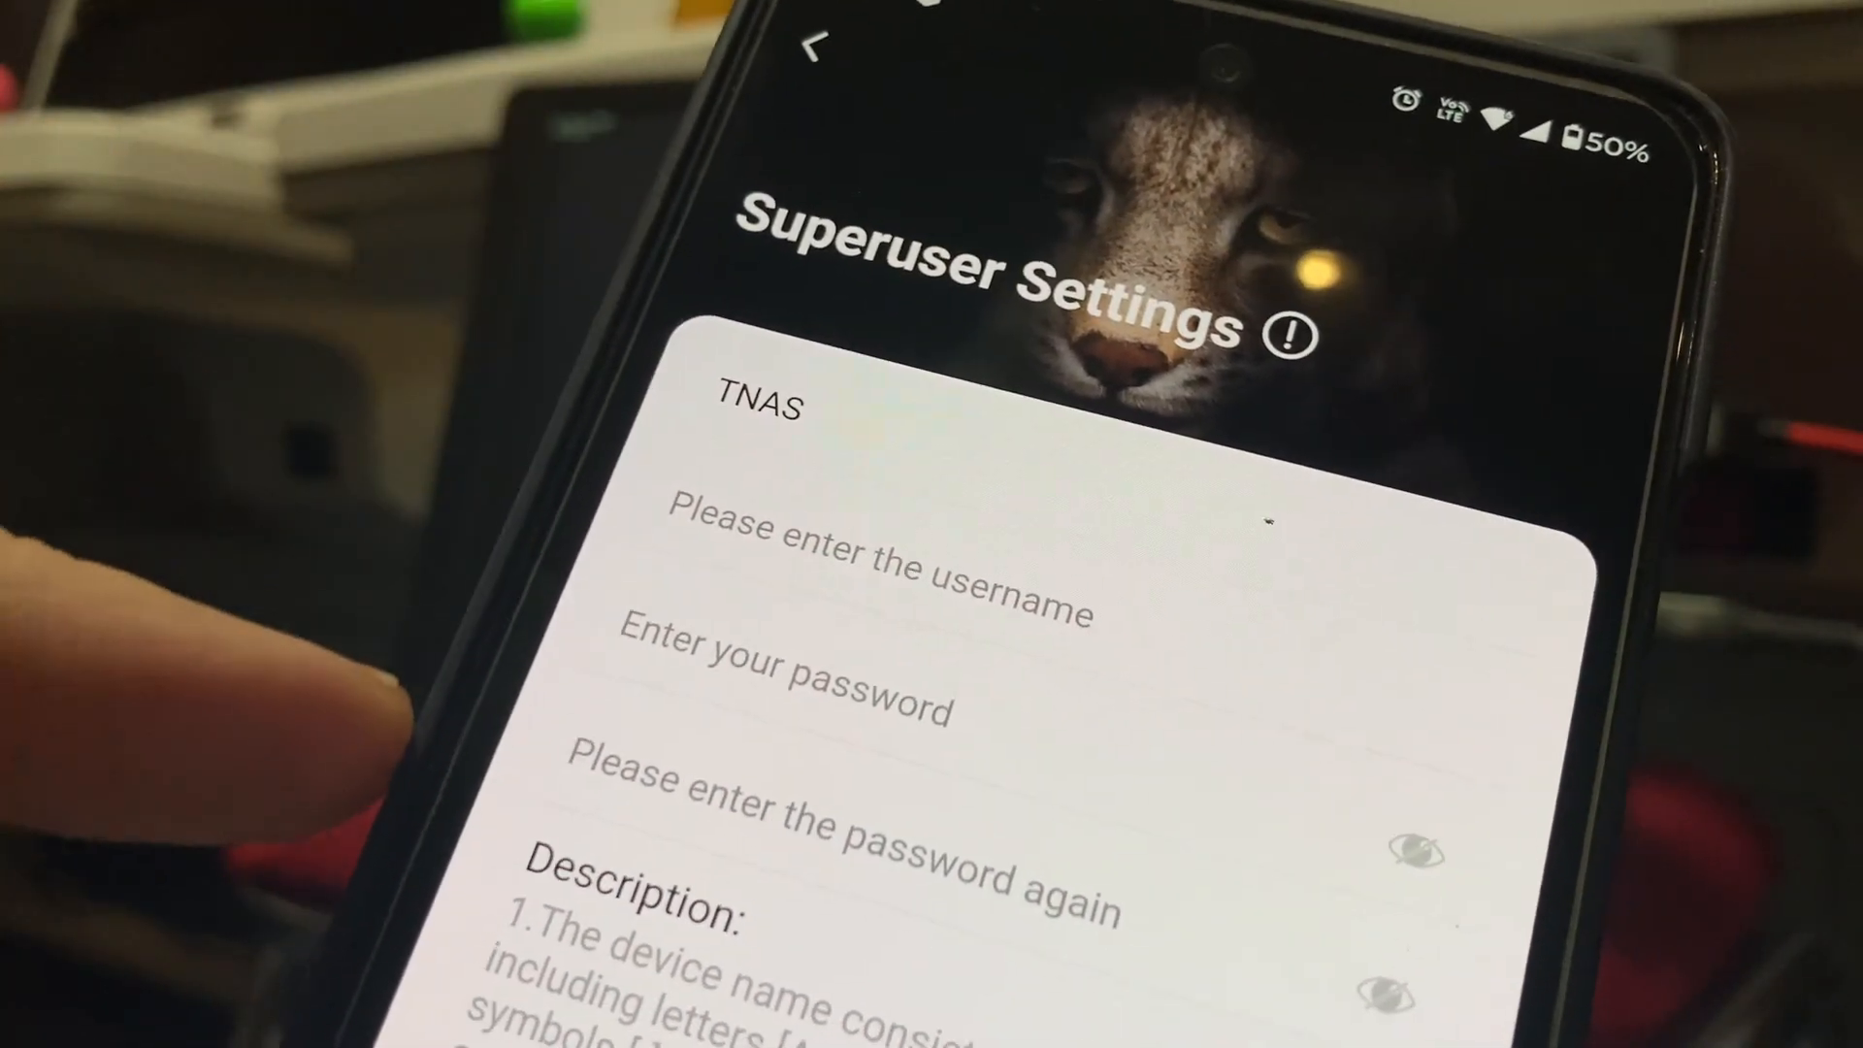
# Scroll through the superuser username, password and description fields for the TNAS
pyautogui.scroll(-3)
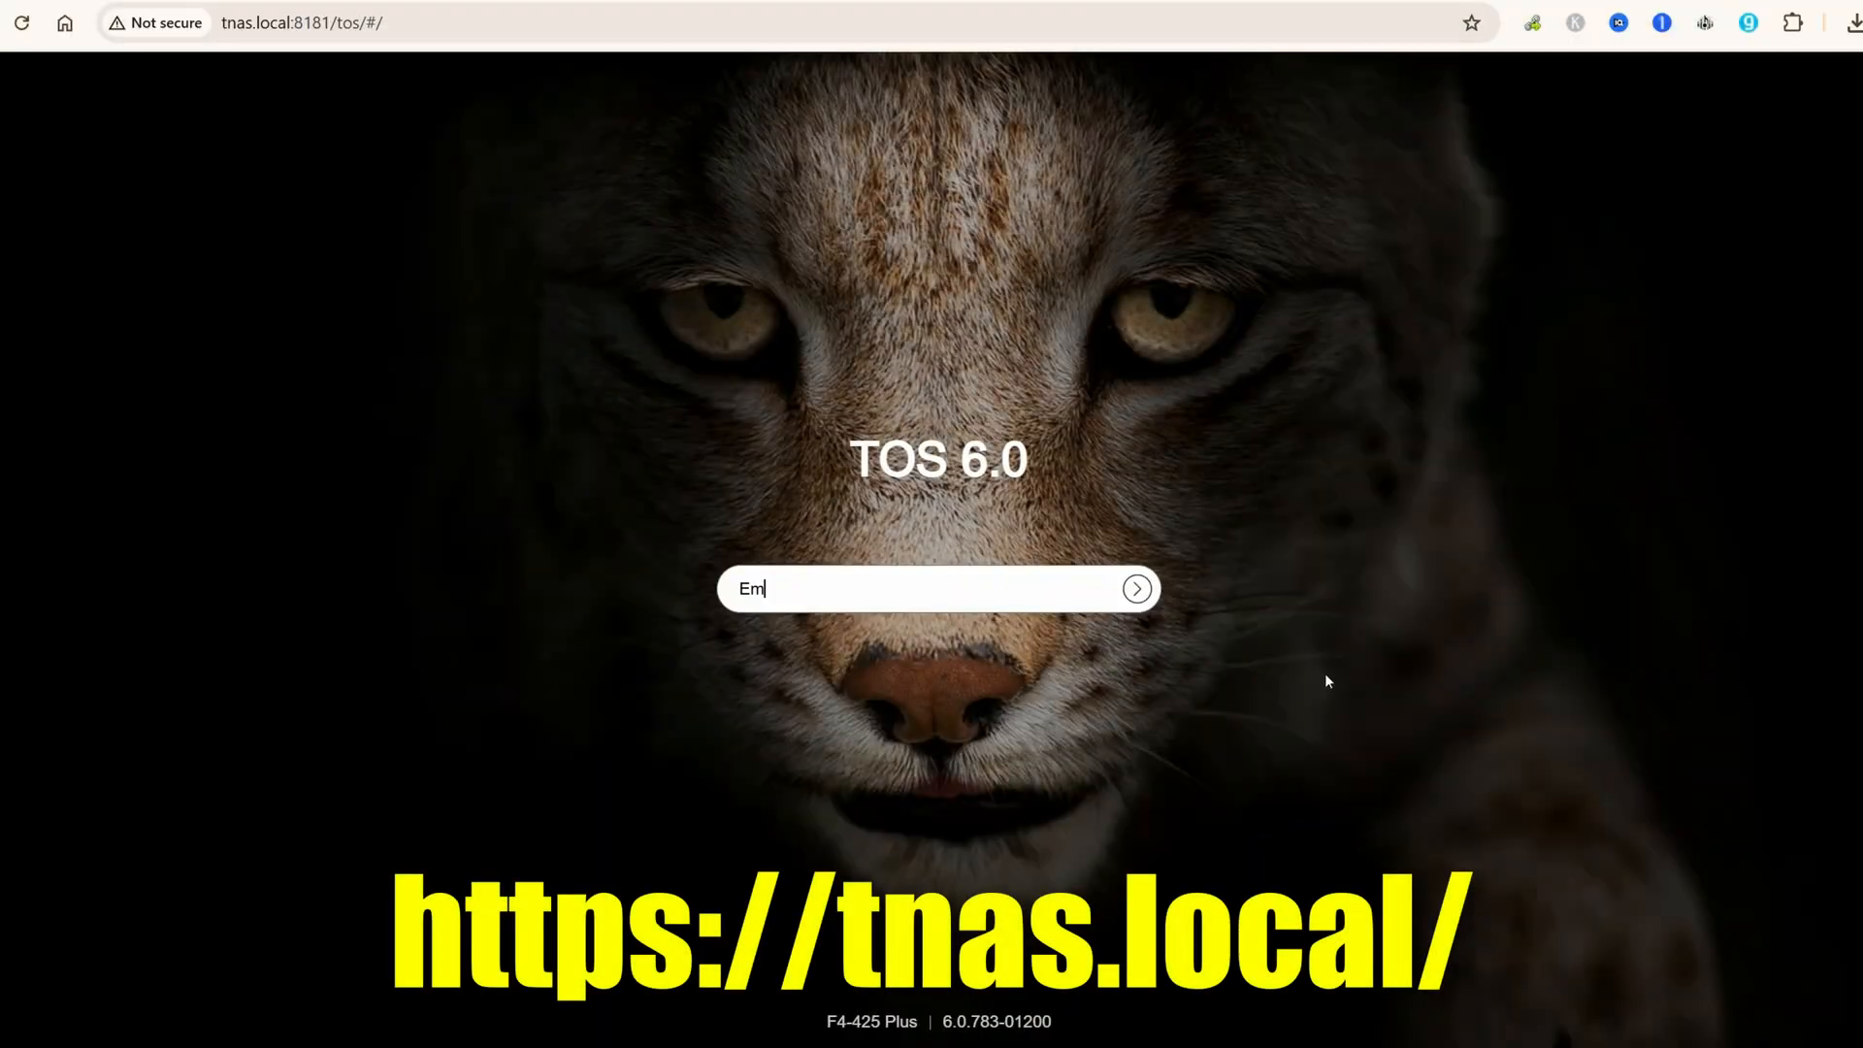
# Sign in at tnas.local and review the disk Overview and the SATA disk's partition details
pyautogui.click(1135, 588)
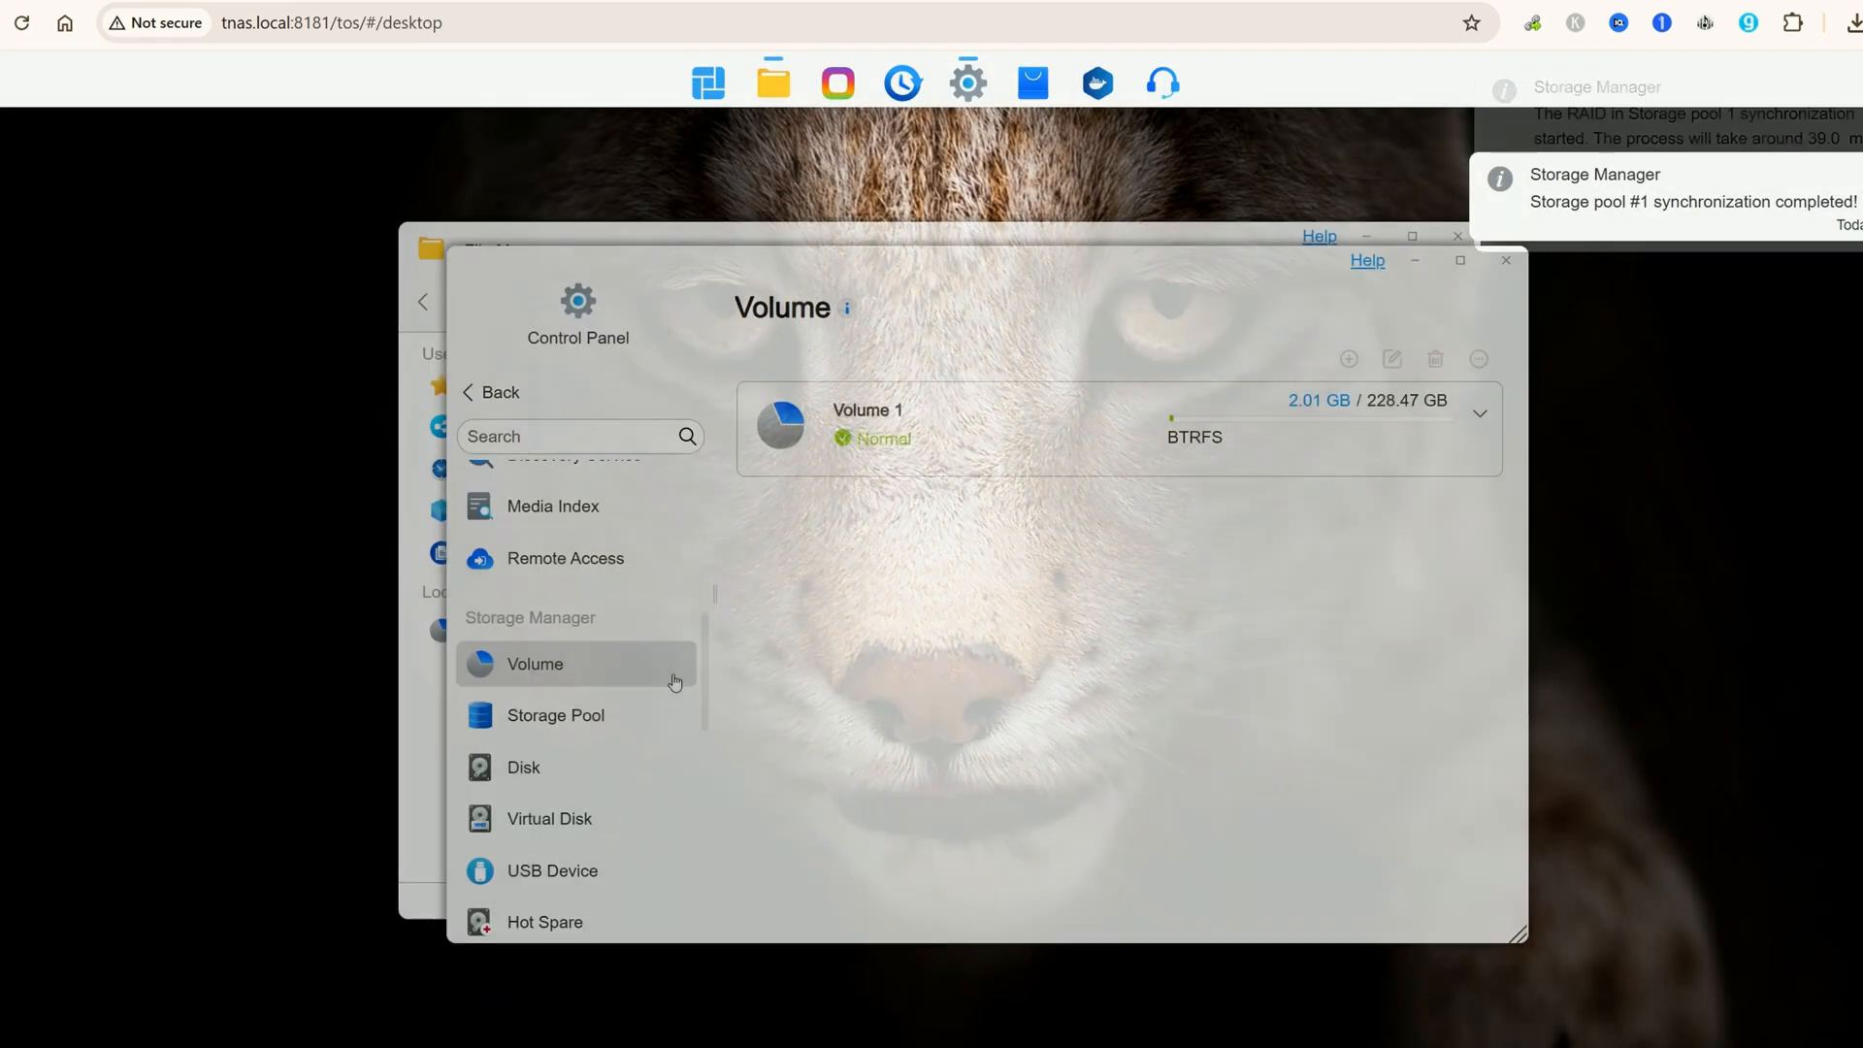
pyautogui.click(528, 766)
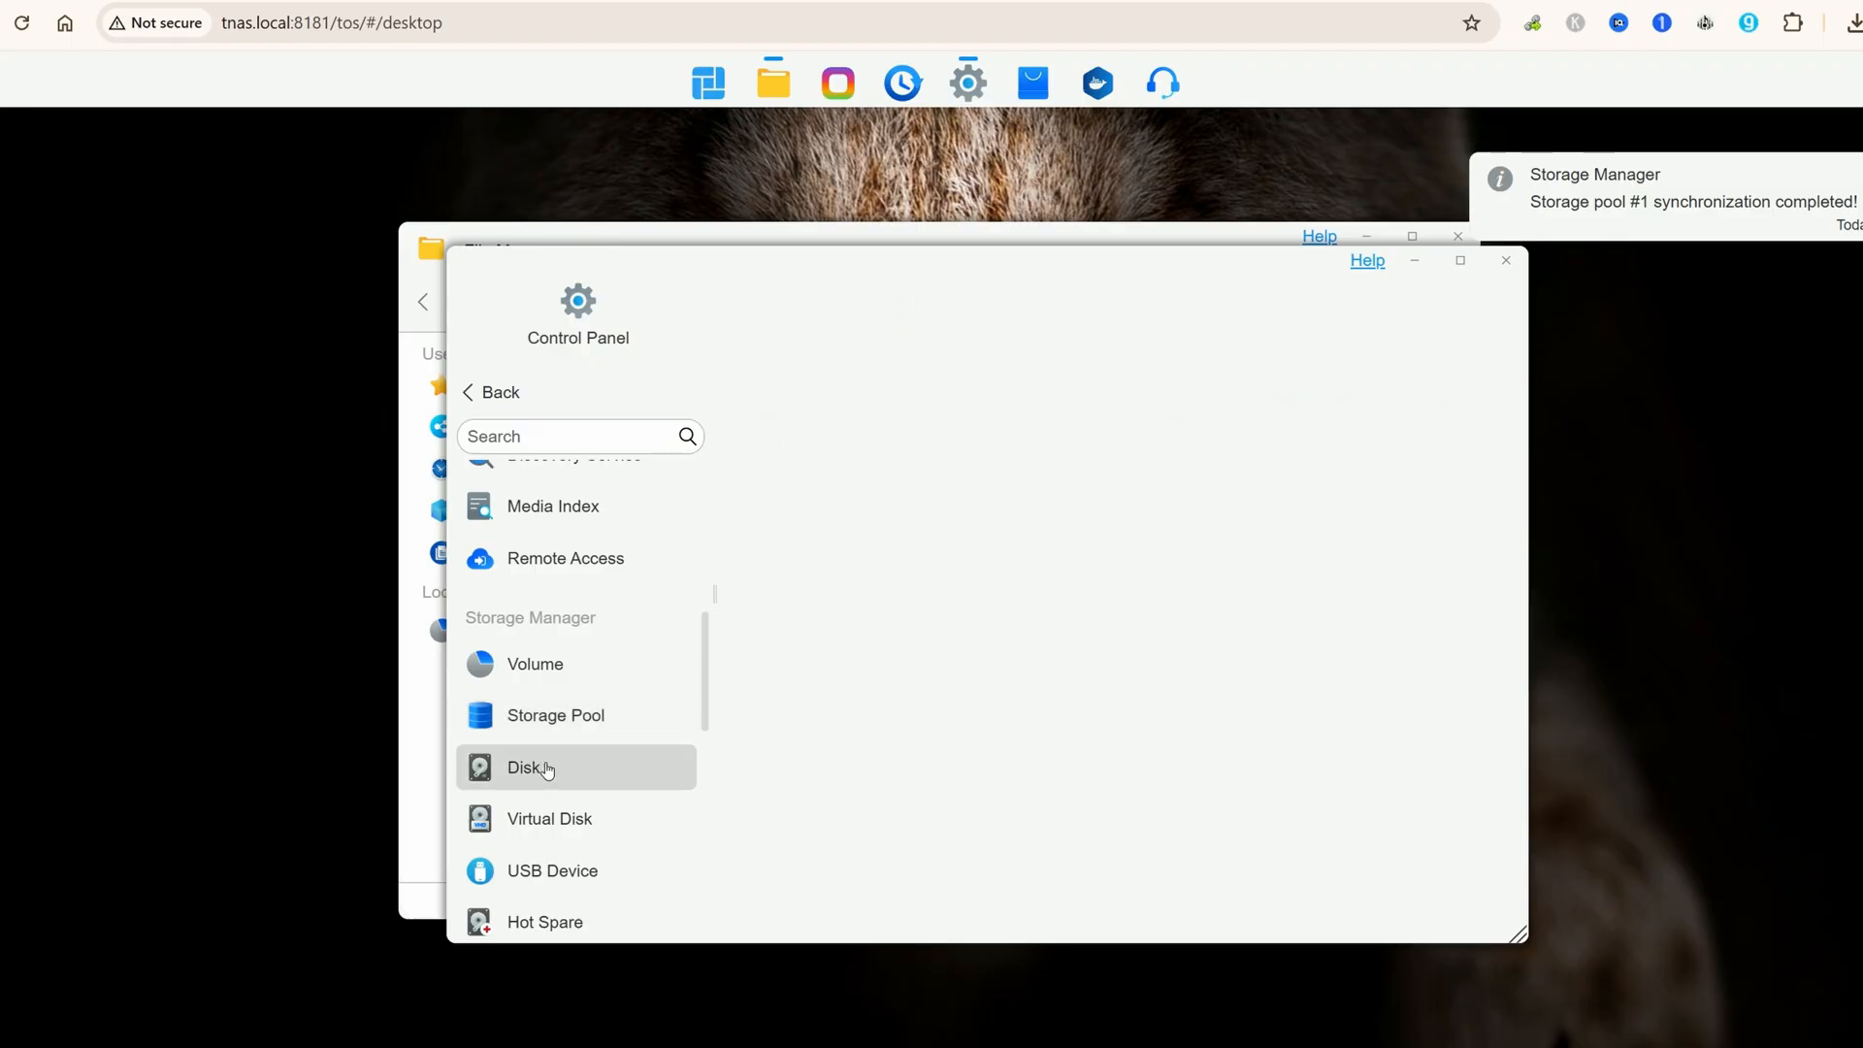
pyautogui.click(524, 766)
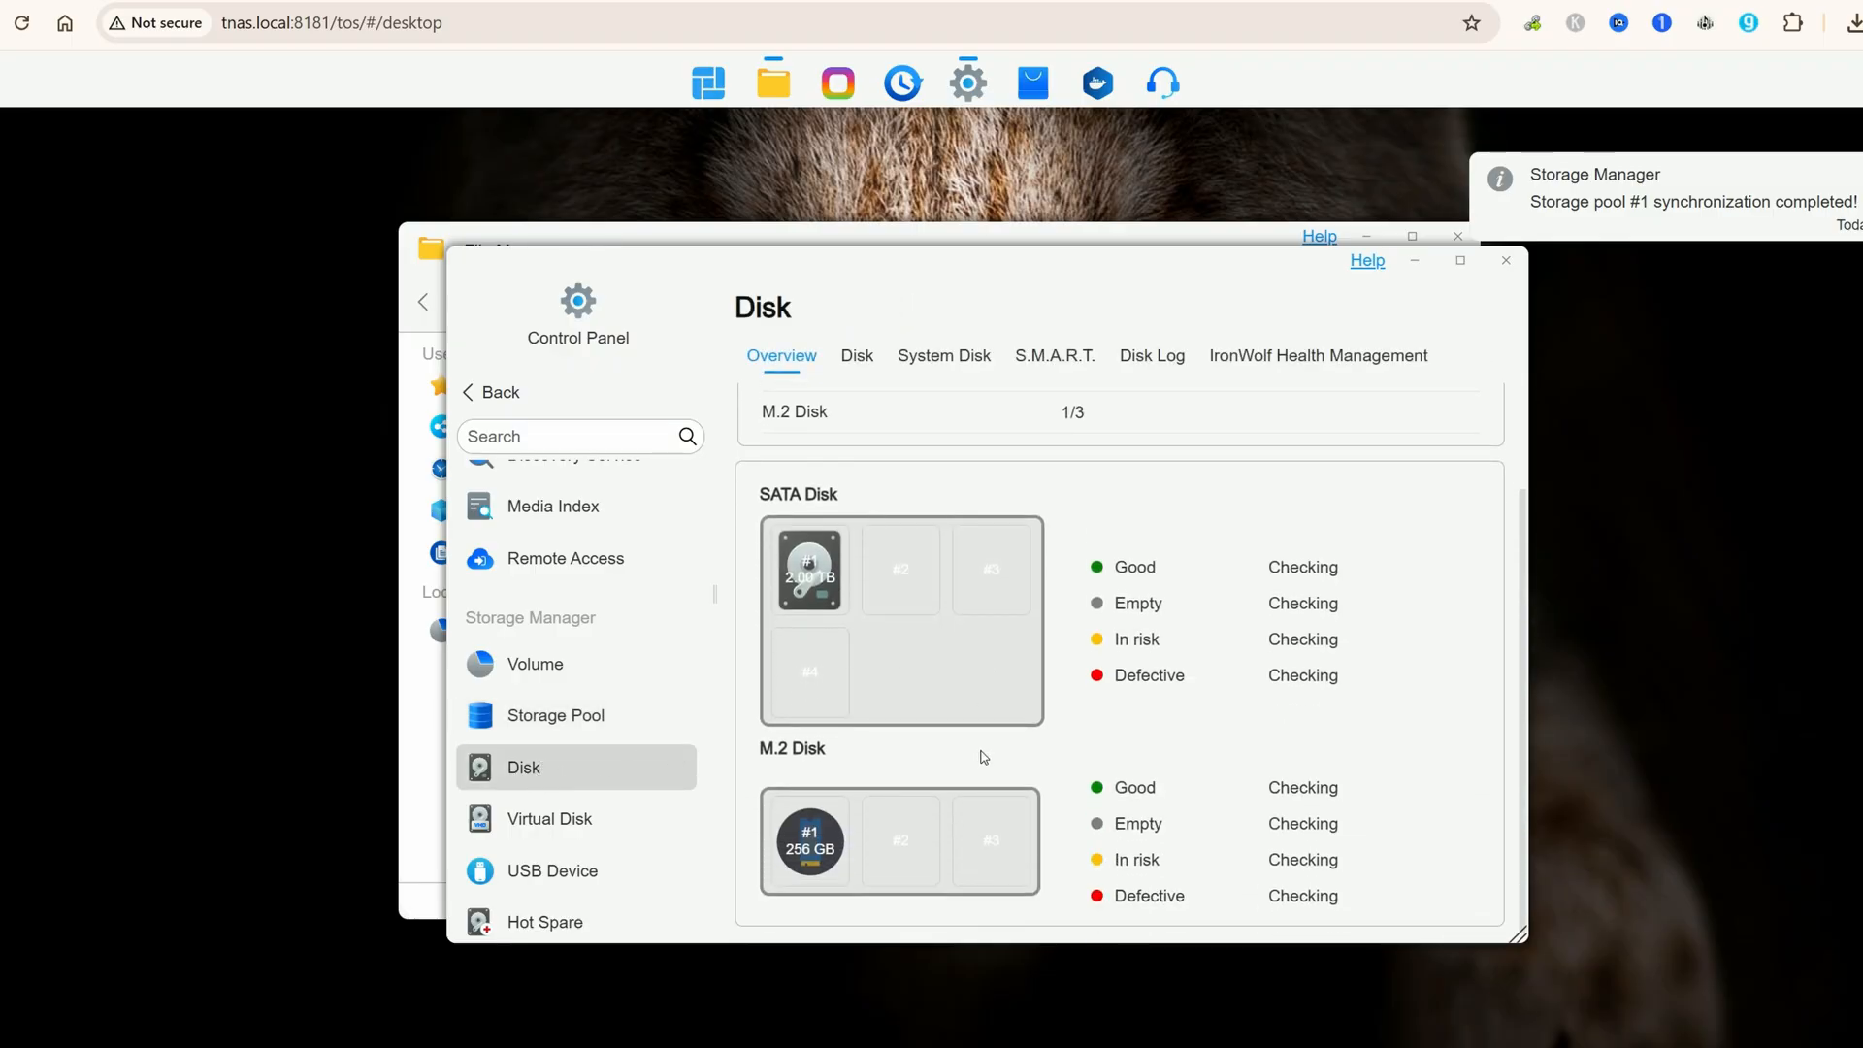
pyautogui.moveTo(861, 627)
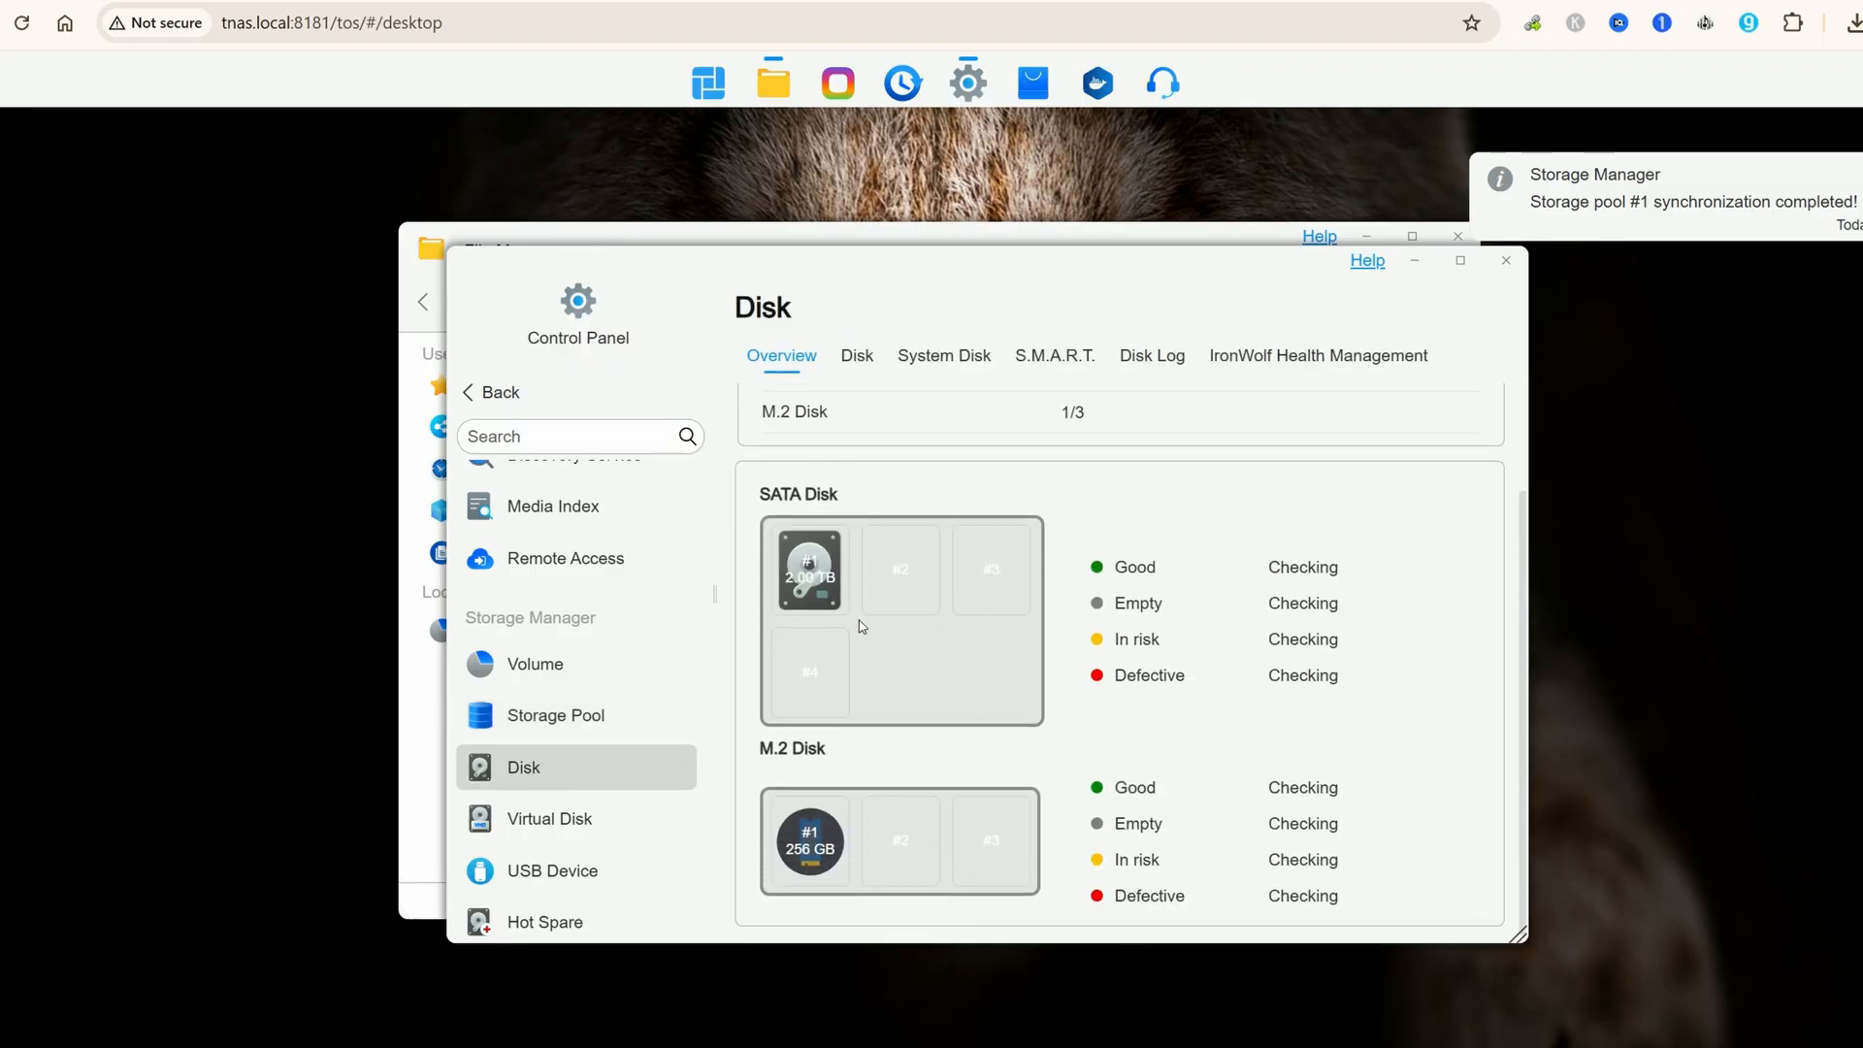
pyautogui.click(855, 356)
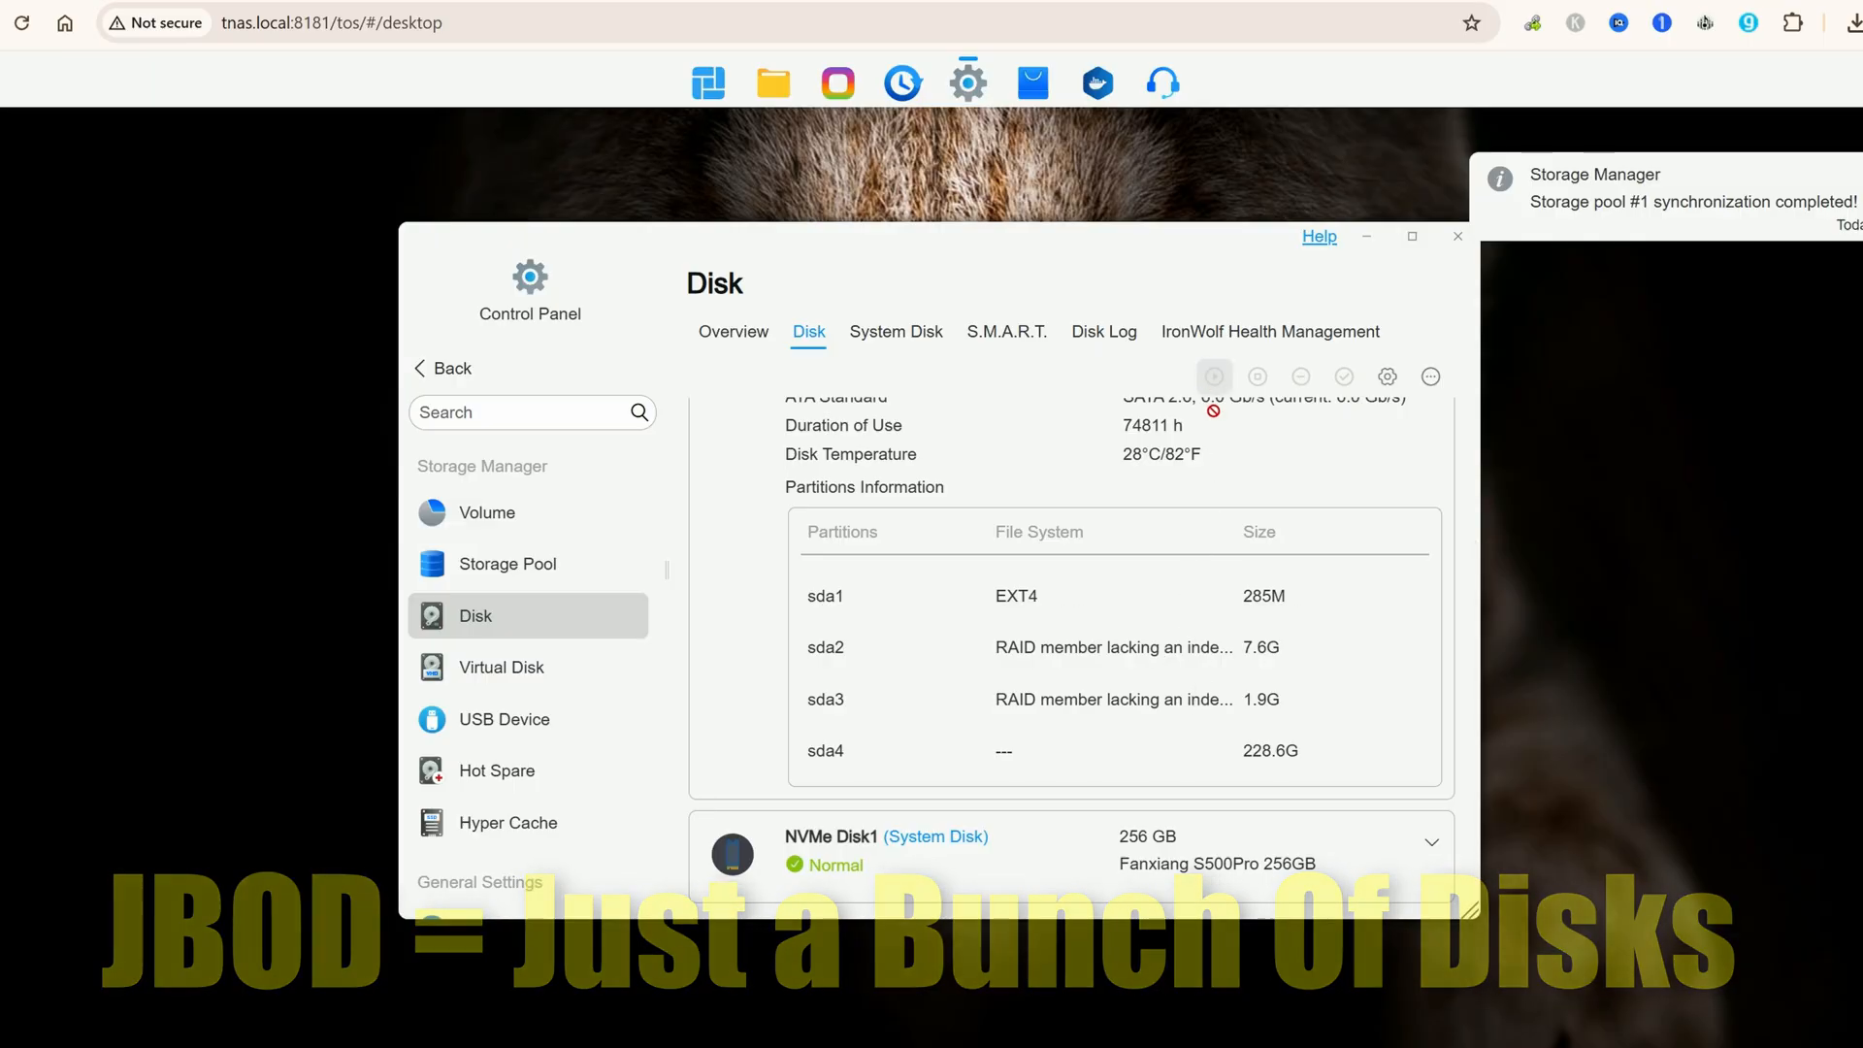
pyautogui.click(830, 84)
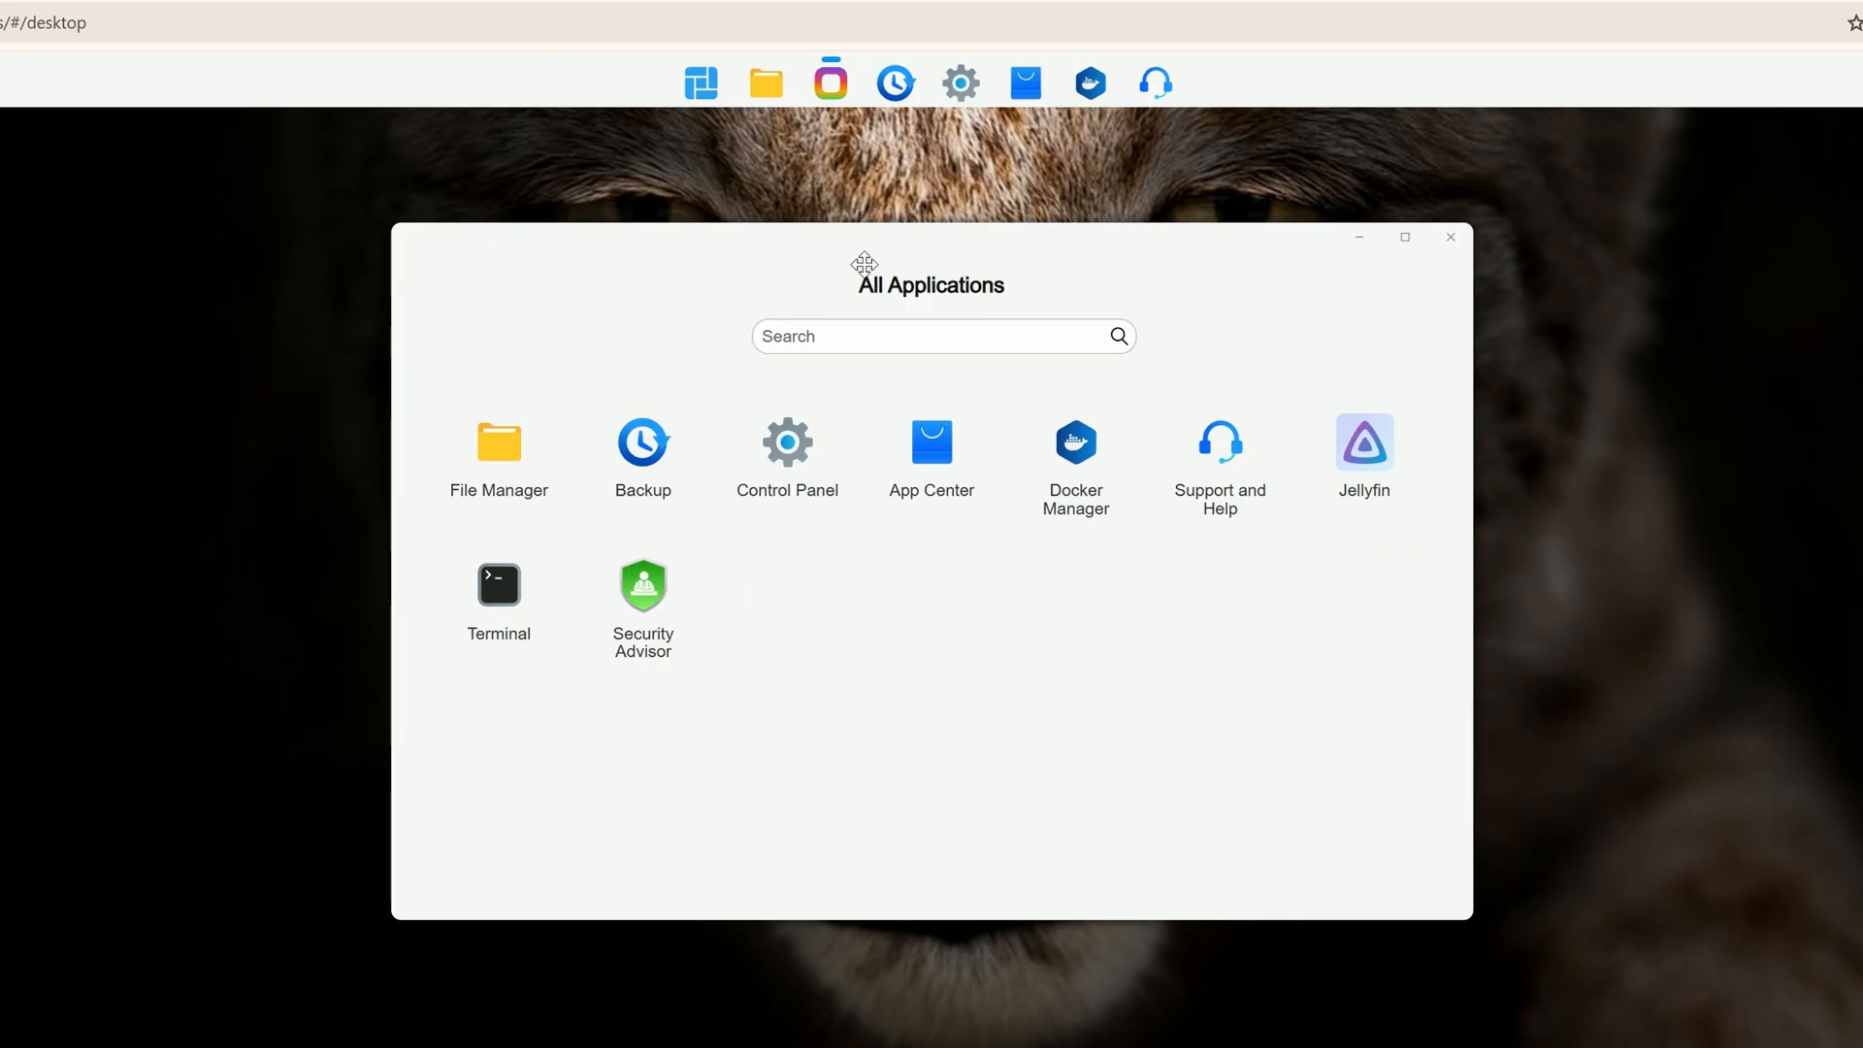
pyautogui.moveTo(838, 411)
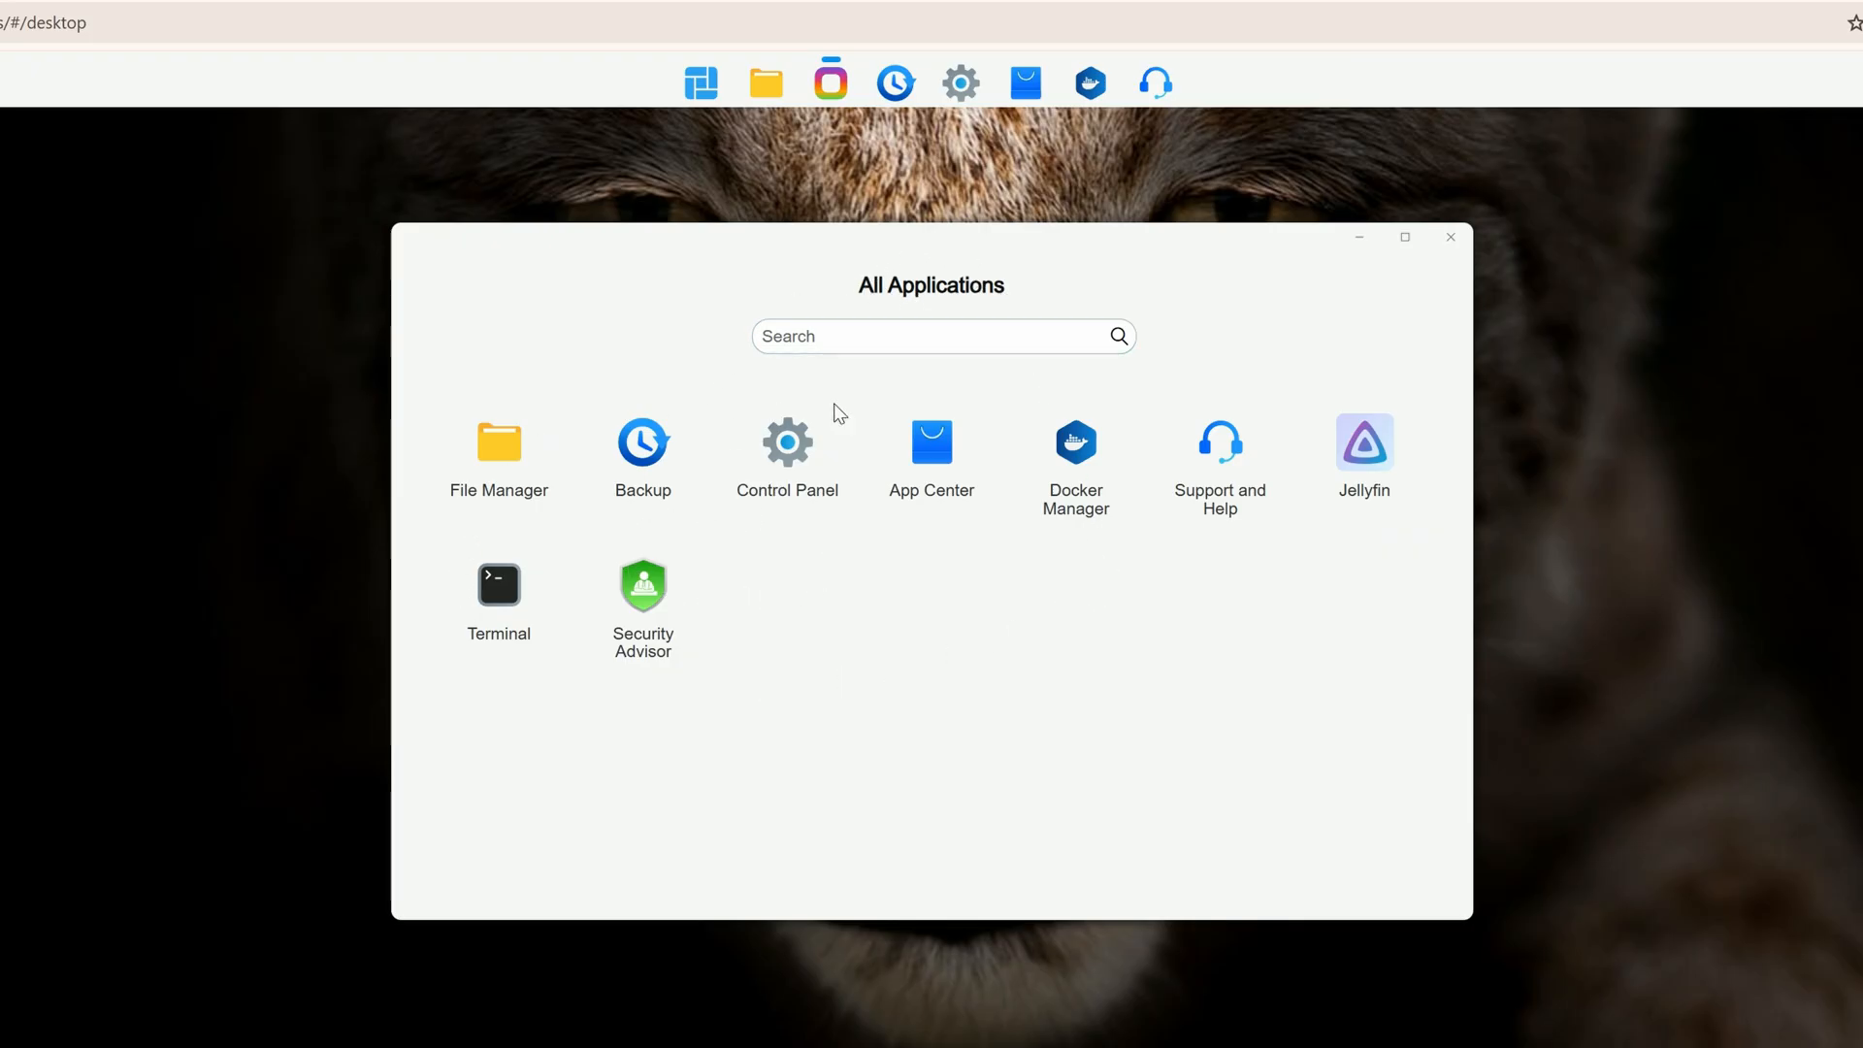
pyautogui.moveTo(1067, 466)
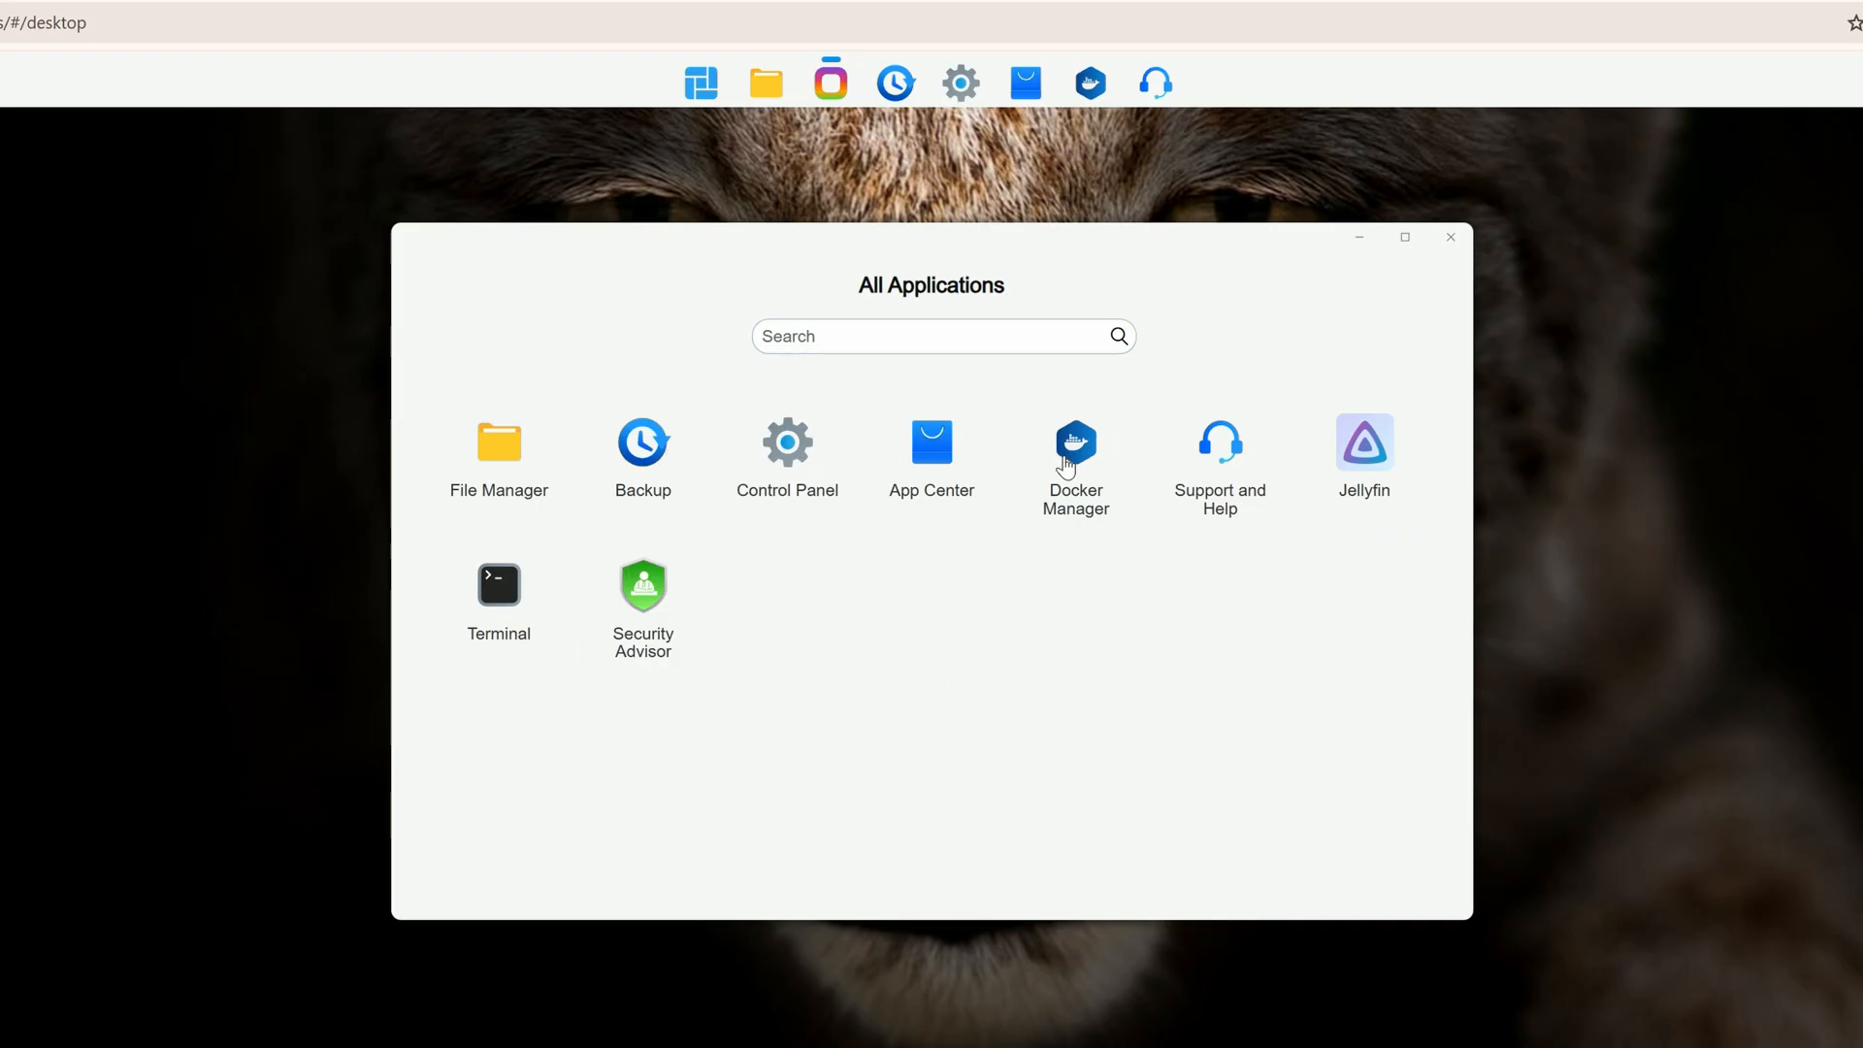
pyautogui.moveTo(1380, 495)
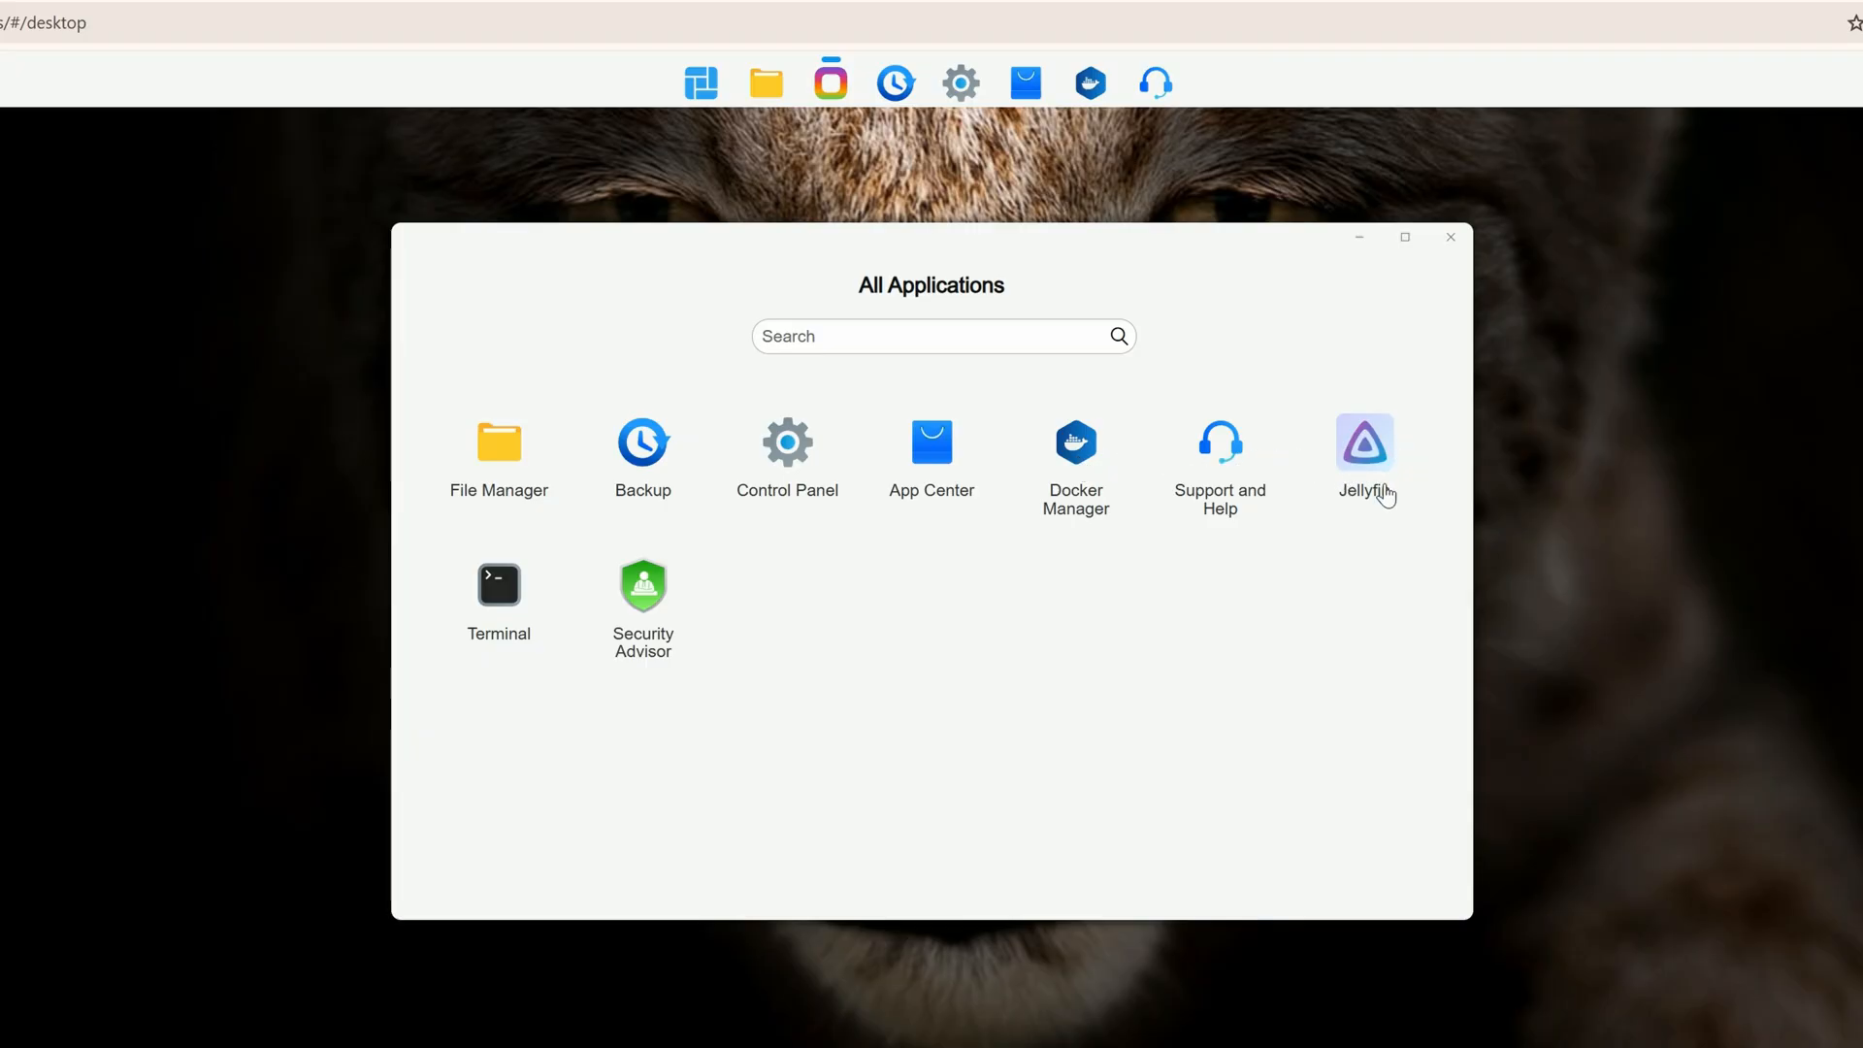
pyautogui.moveTo(931, 461)
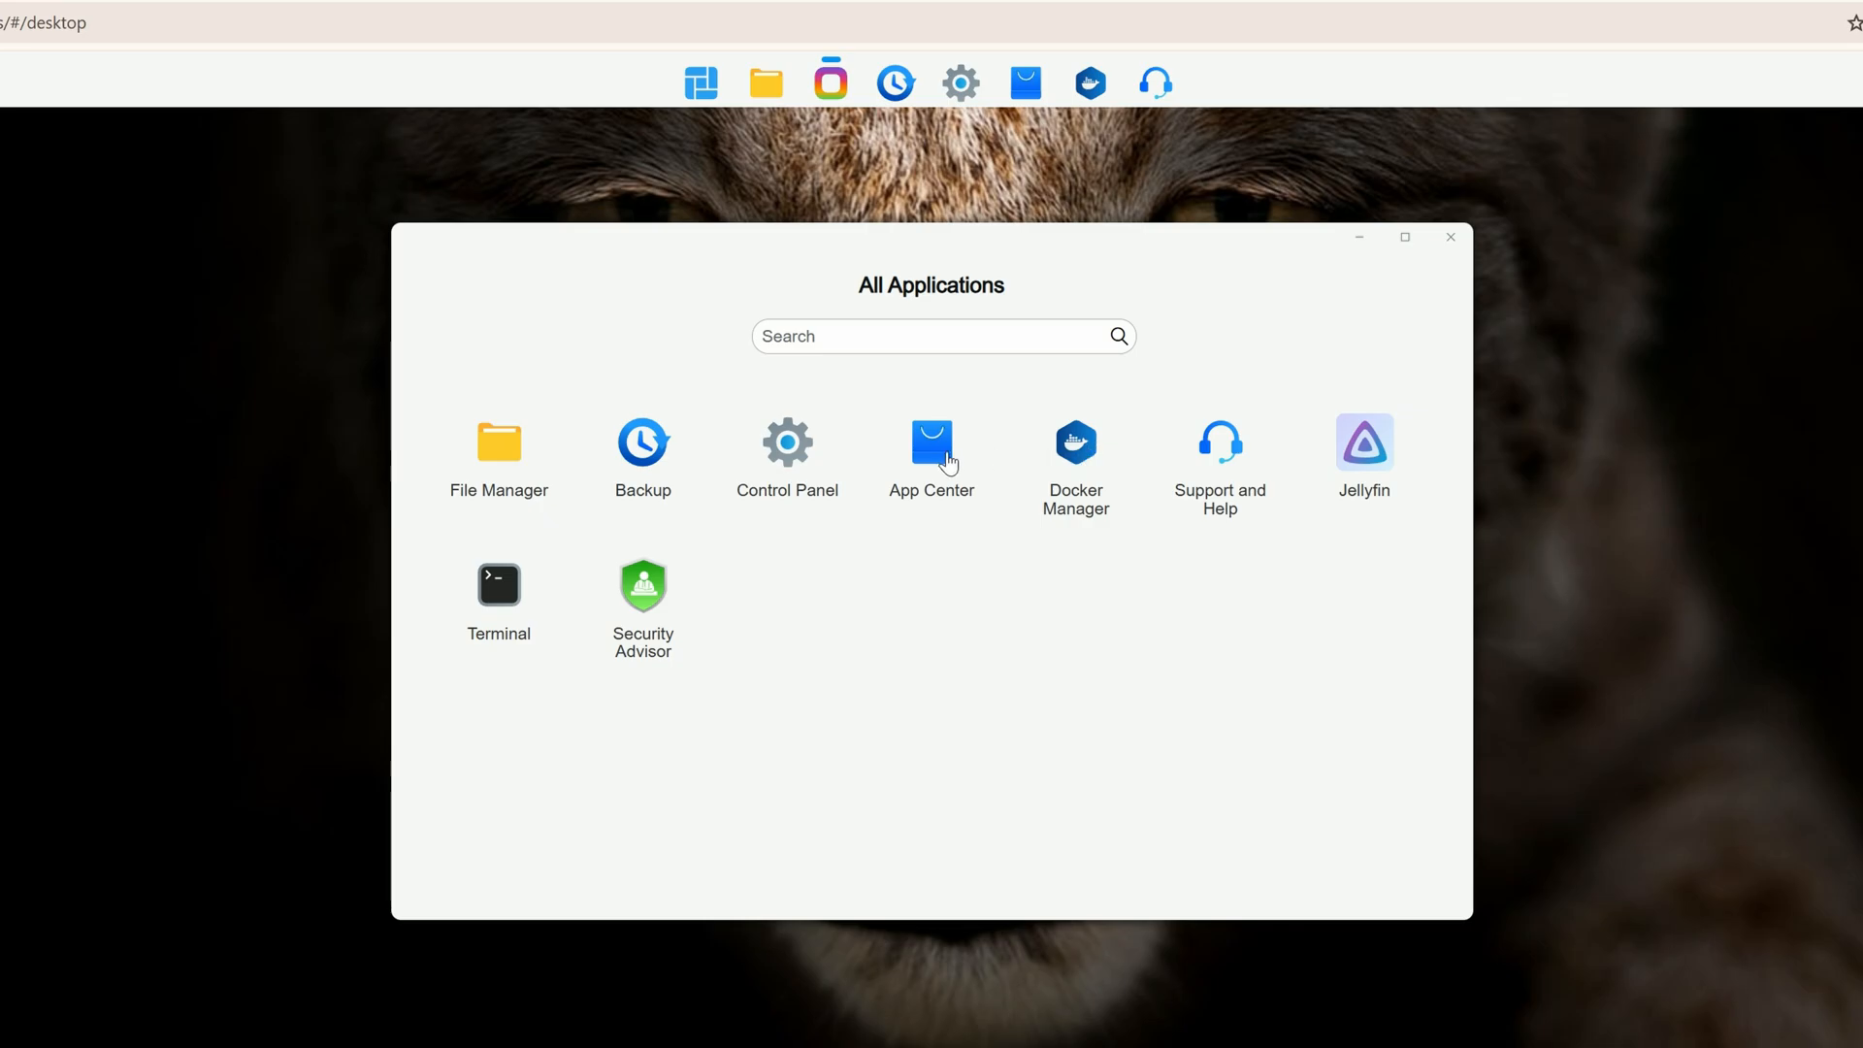
# Enter App Center with 'Don't prompt me again' ticked on the resource Tips dialog
pyautogui.click(931, 441)
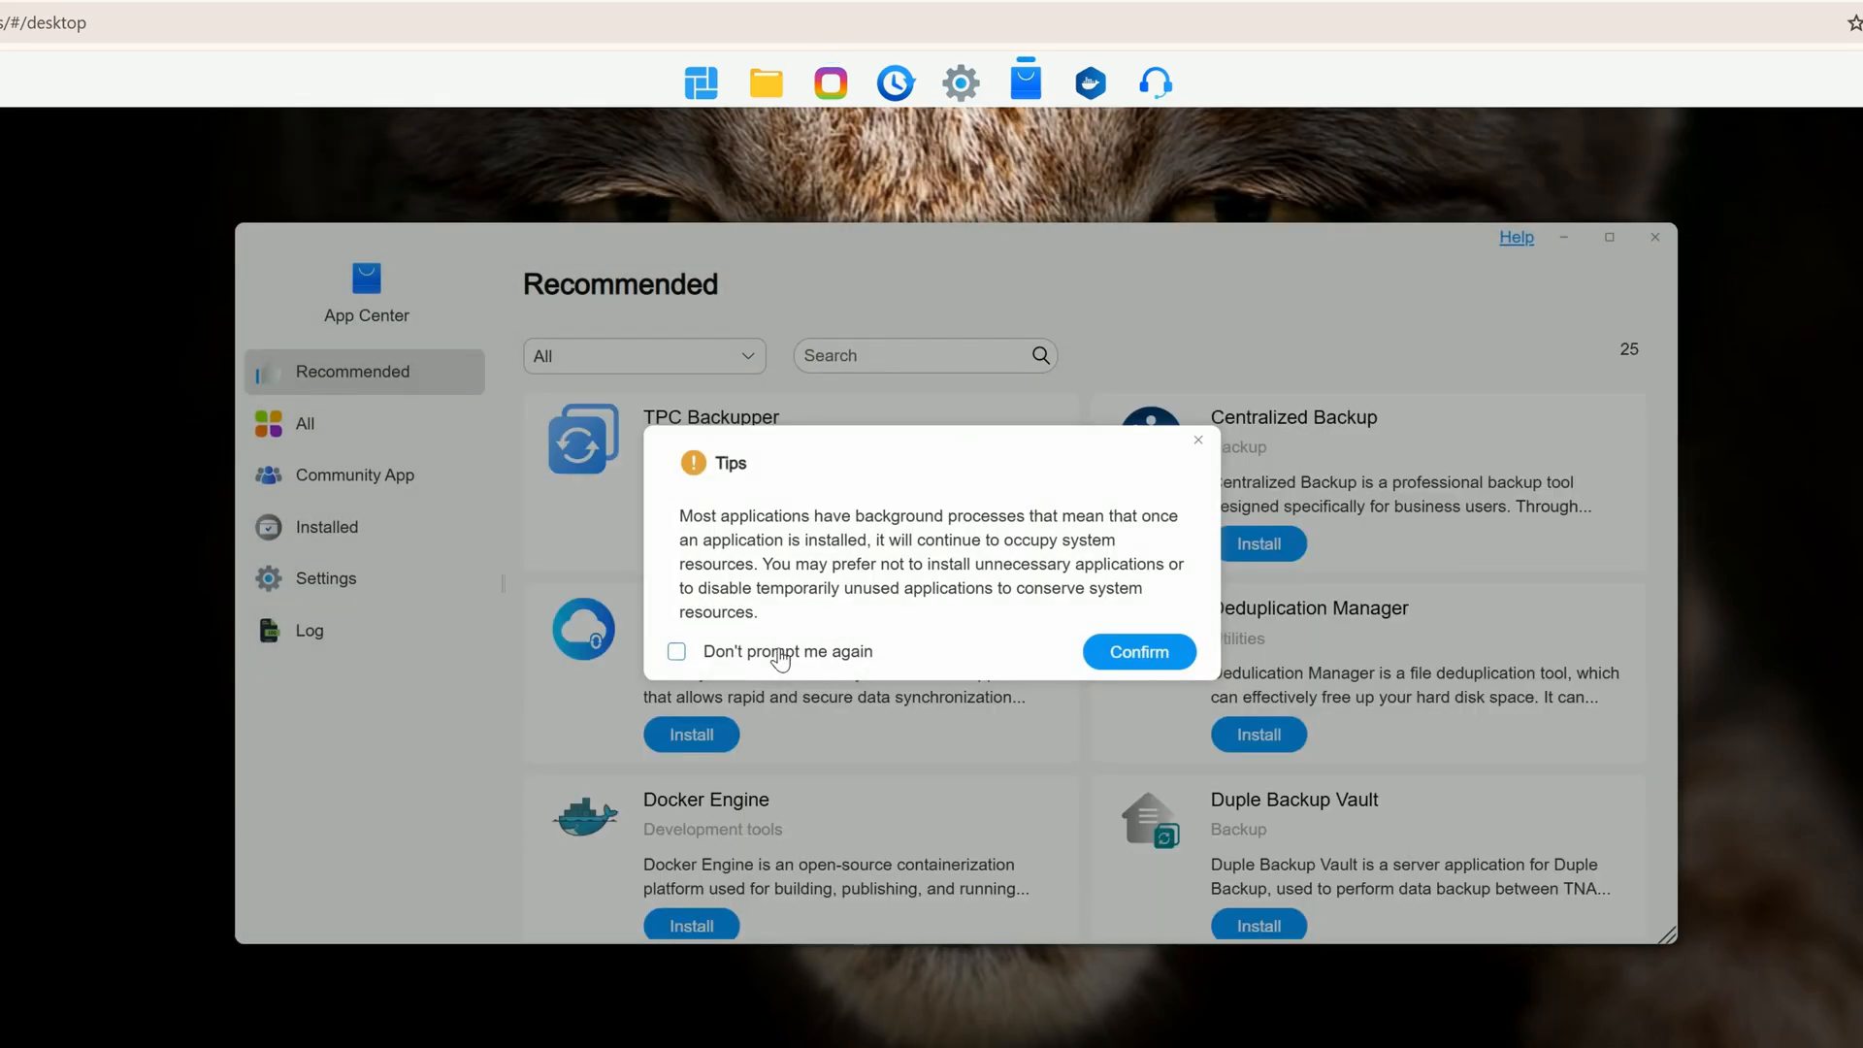
pyautogui.click(675, 652)
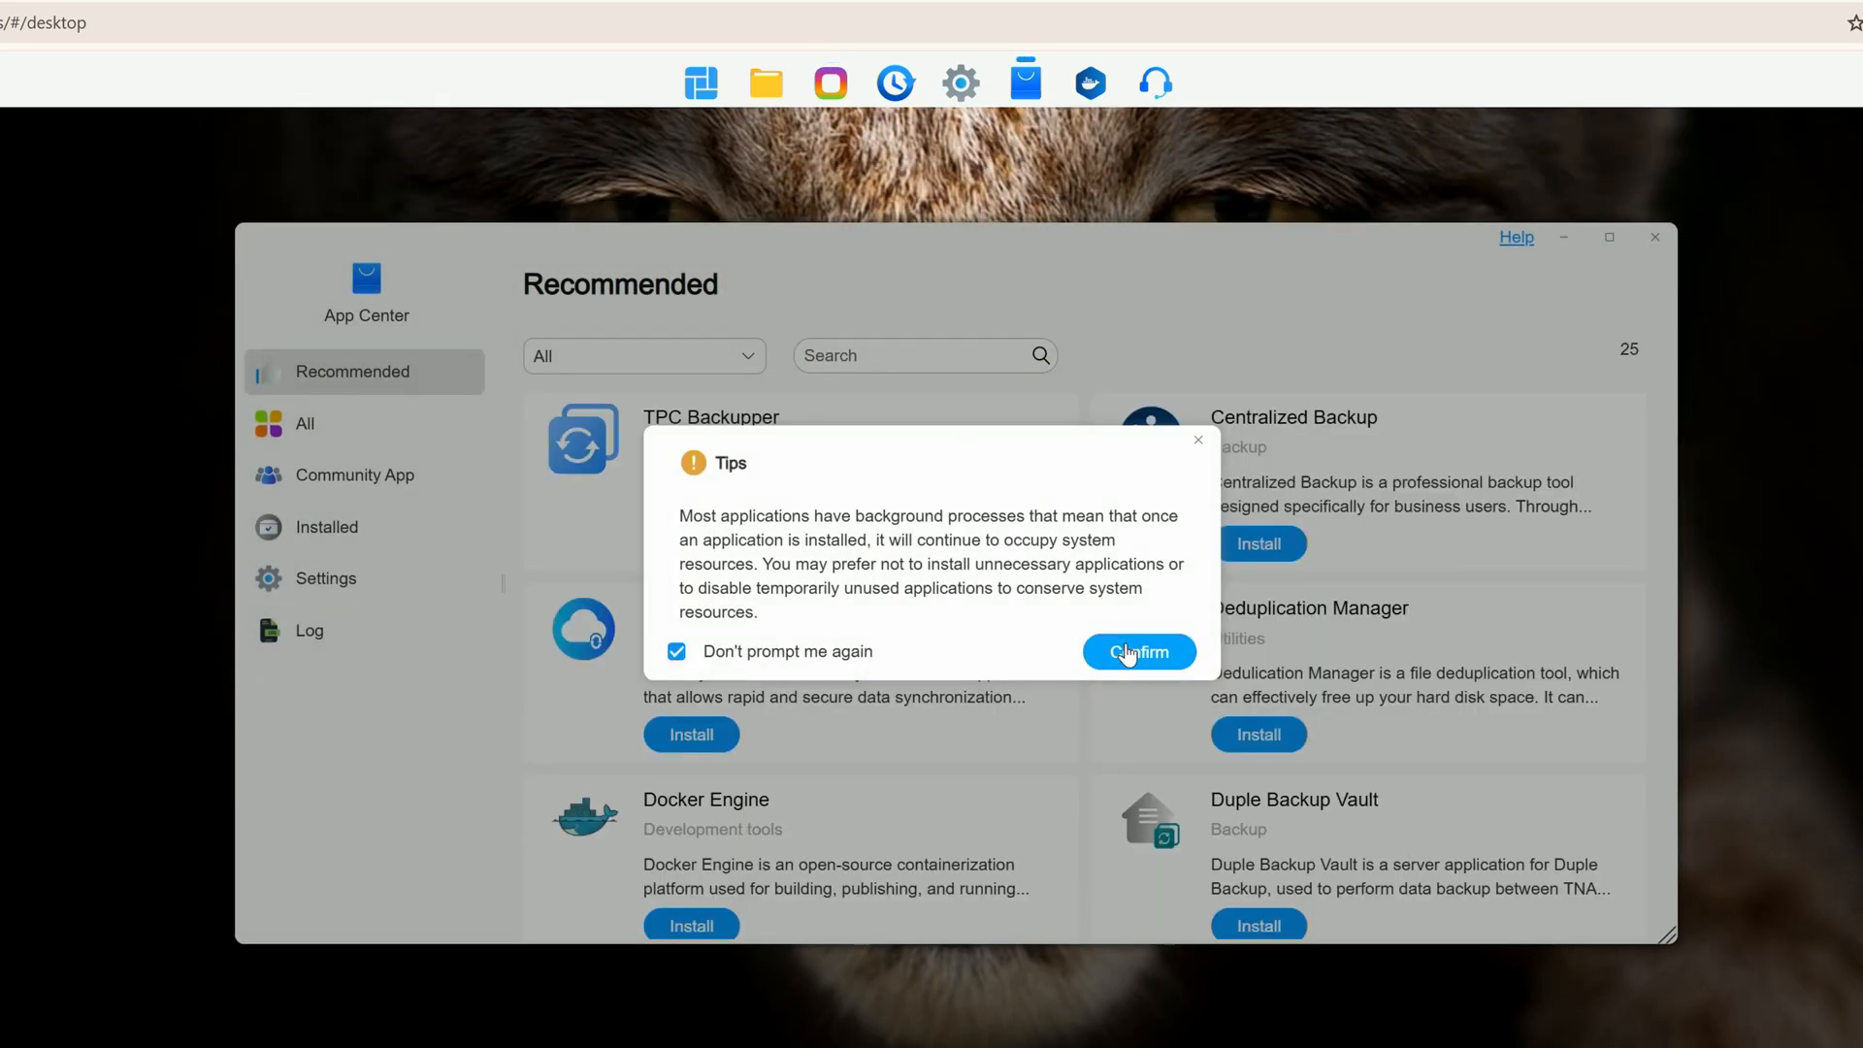
pyautogui.click(1135, 652)
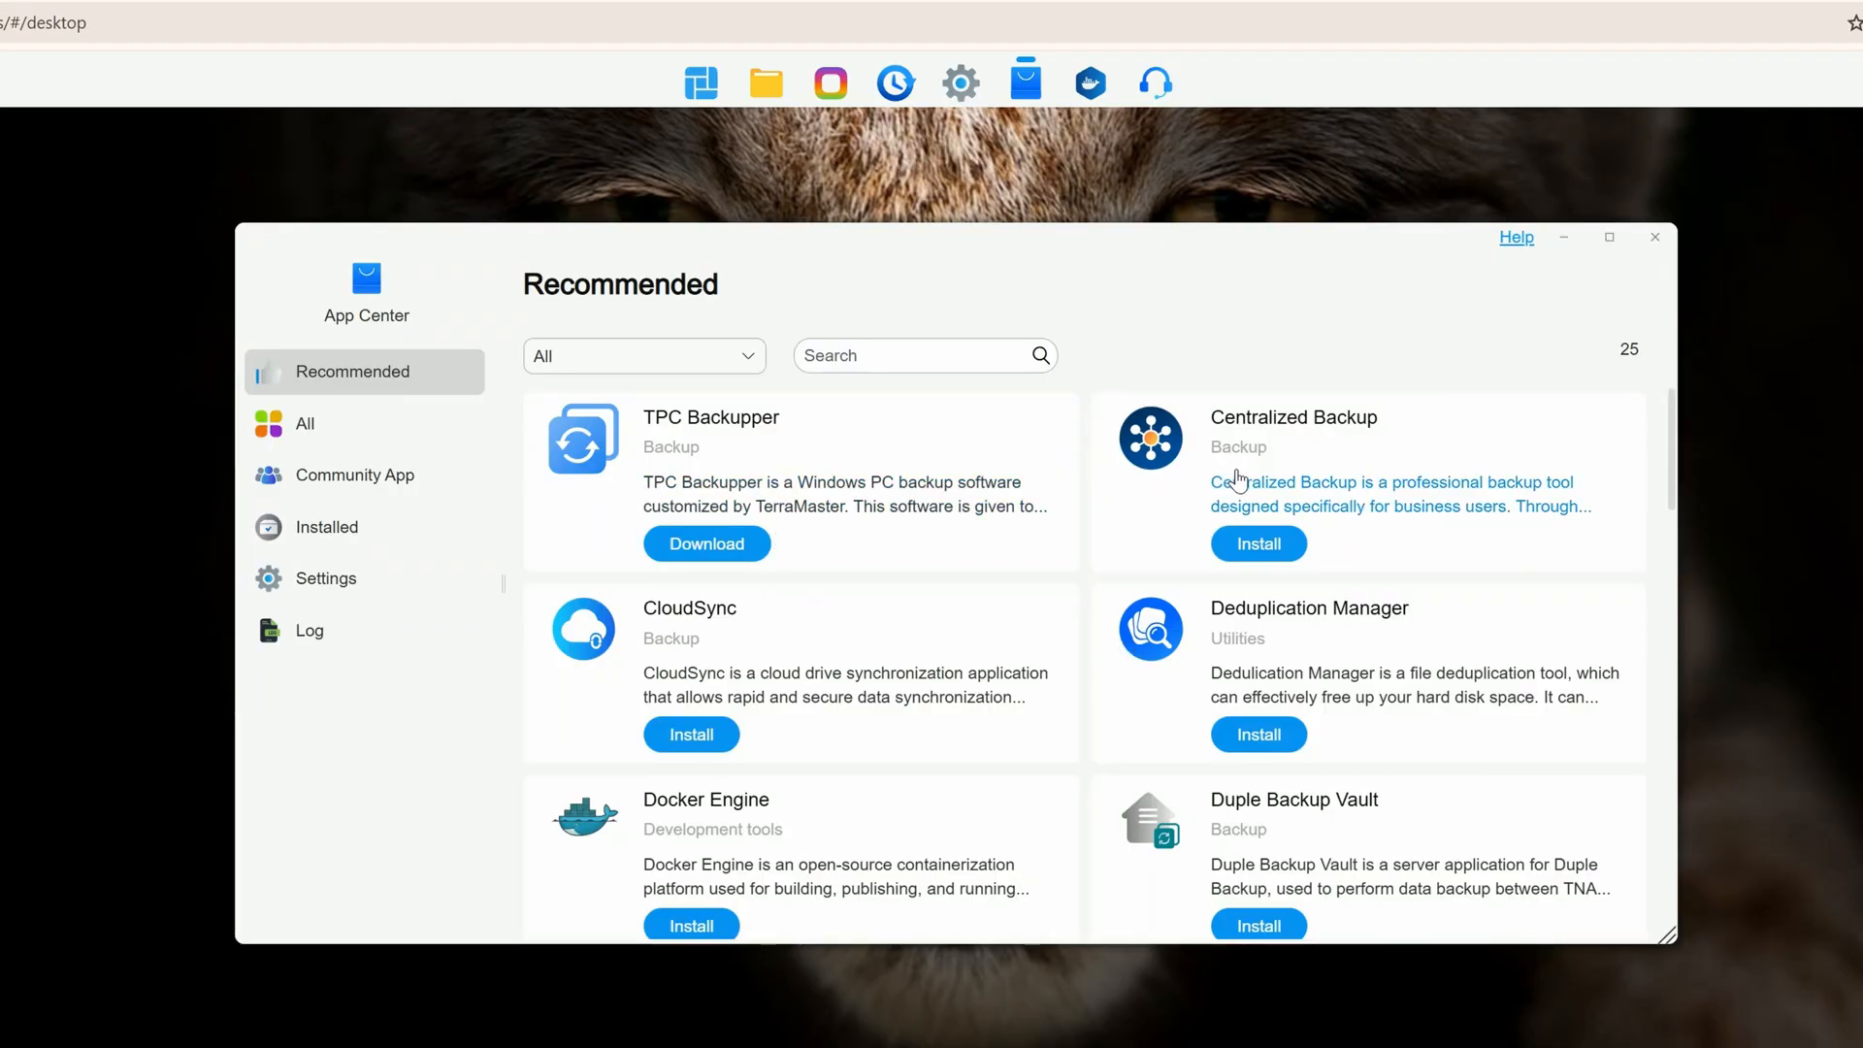
# Browse down the App Center's Recommended apps list
pyautogui.scroll(-3)
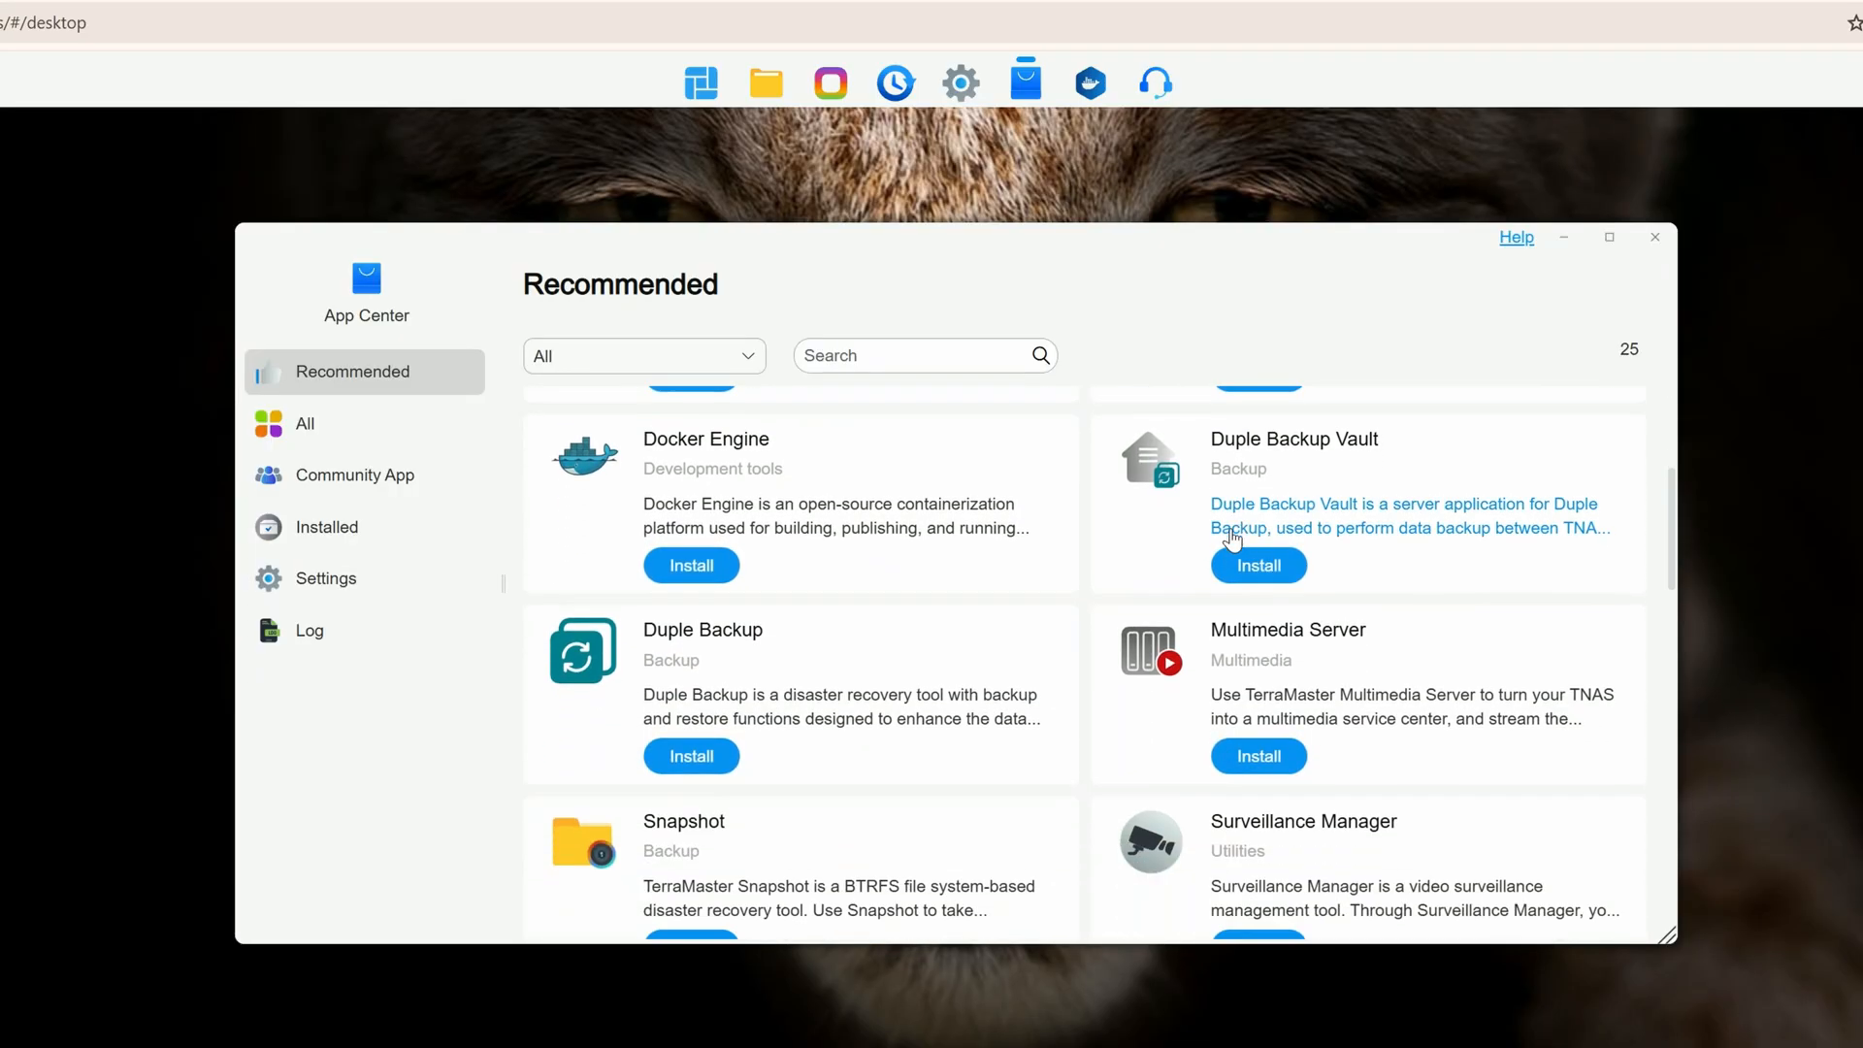
pyautogui.scroll(-3)
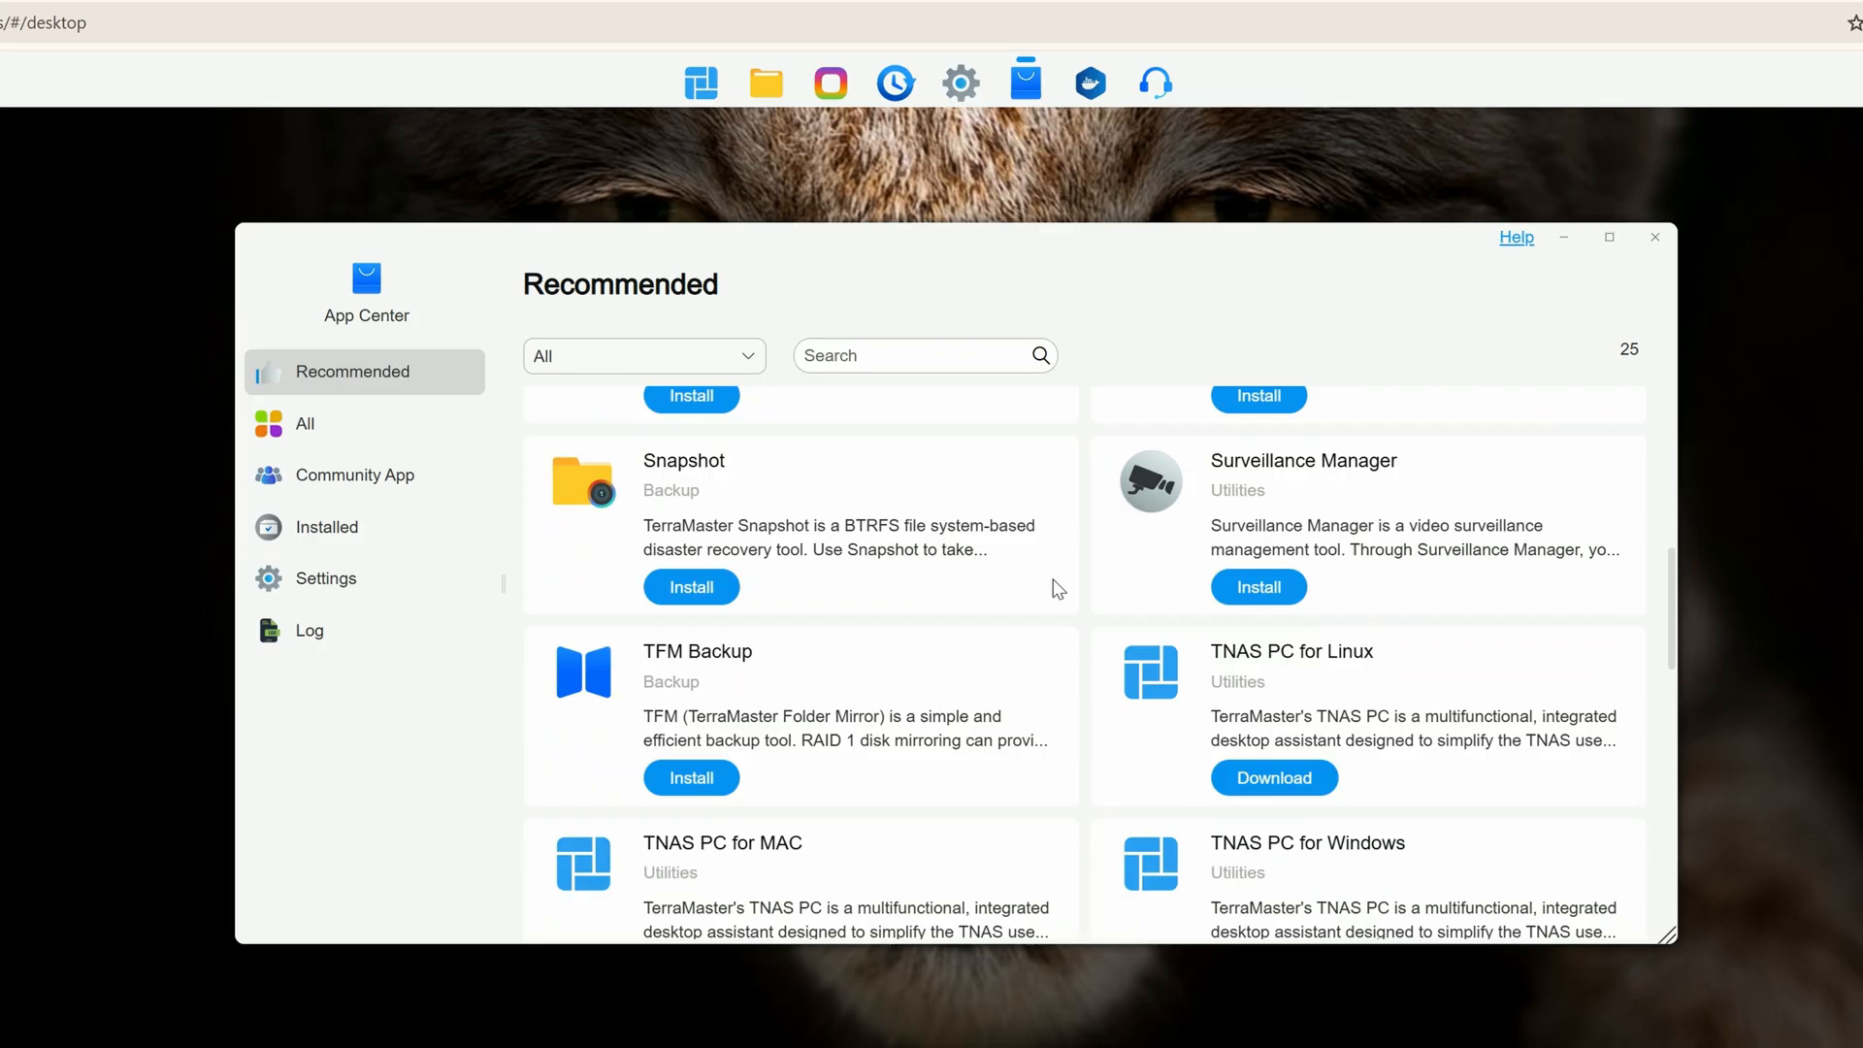
pyautogui.scroll(-3)
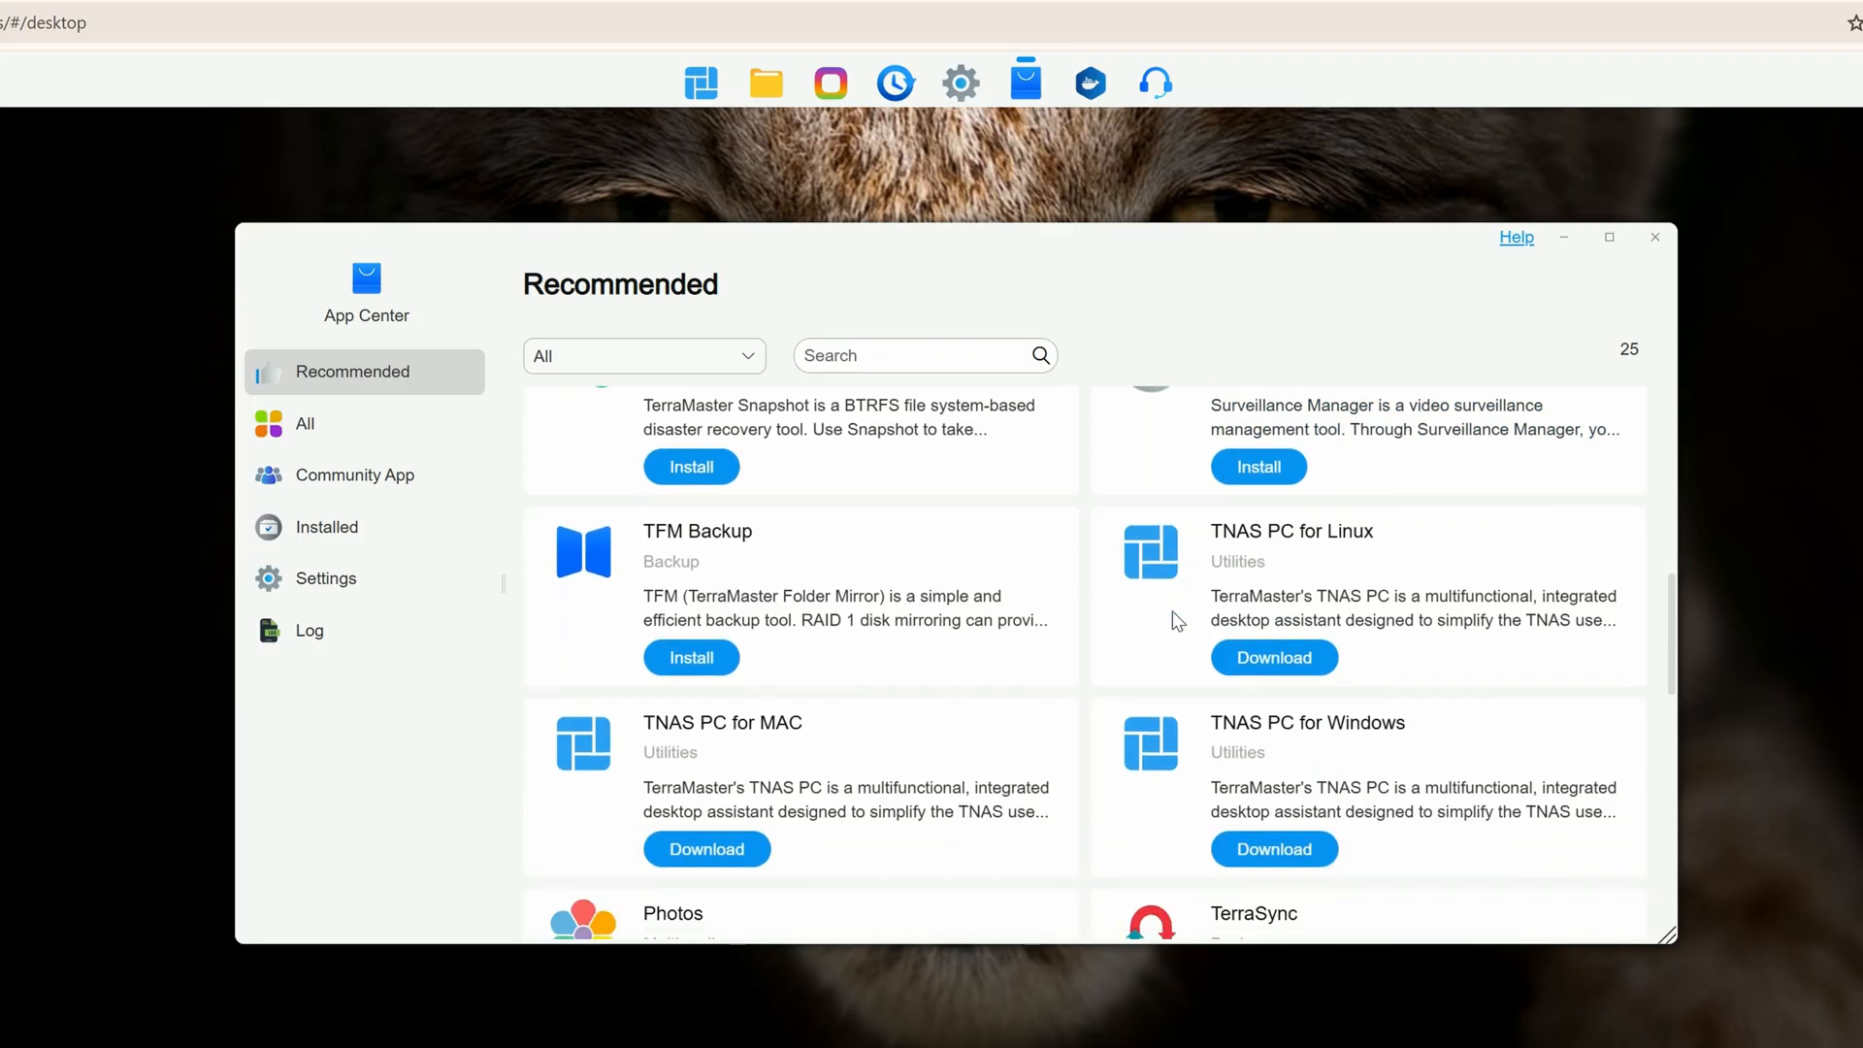
pyautogui.scroll(-3)
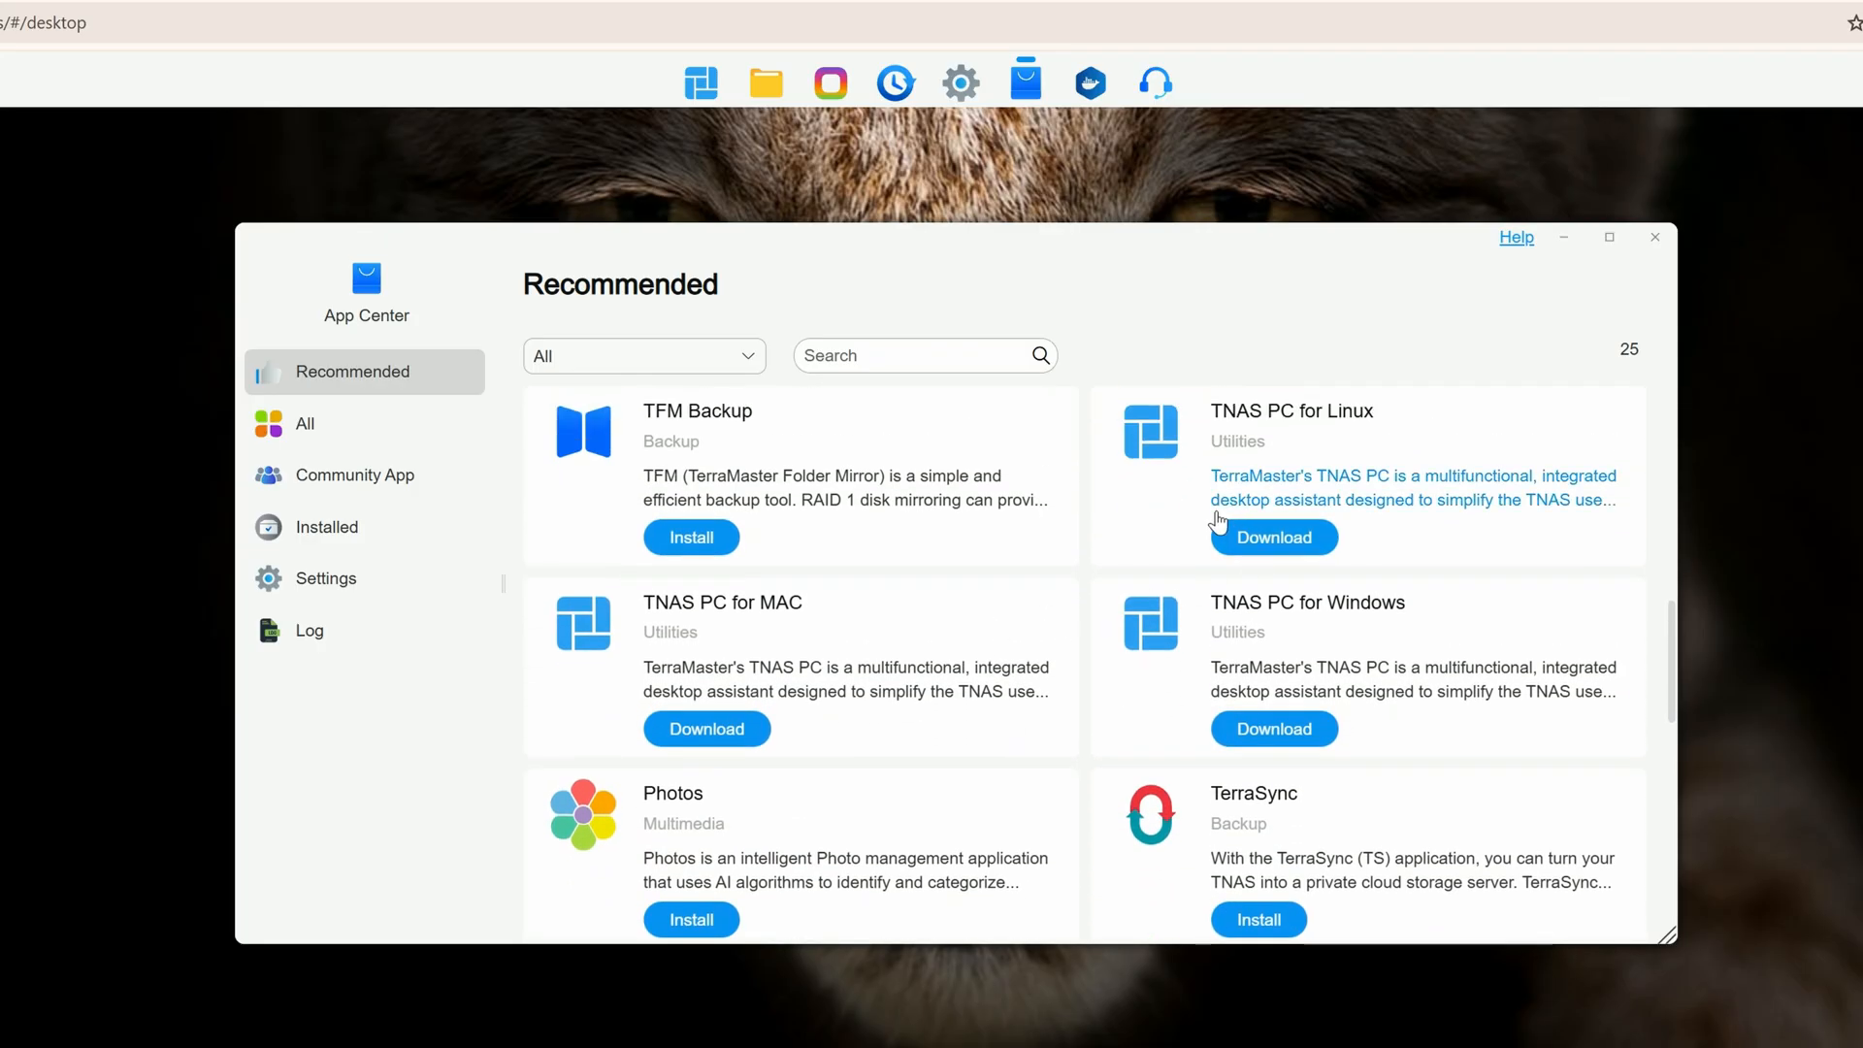
# Browse the full All apps list and queue Jellyfin for installation
pyautogui.click(305, 424)
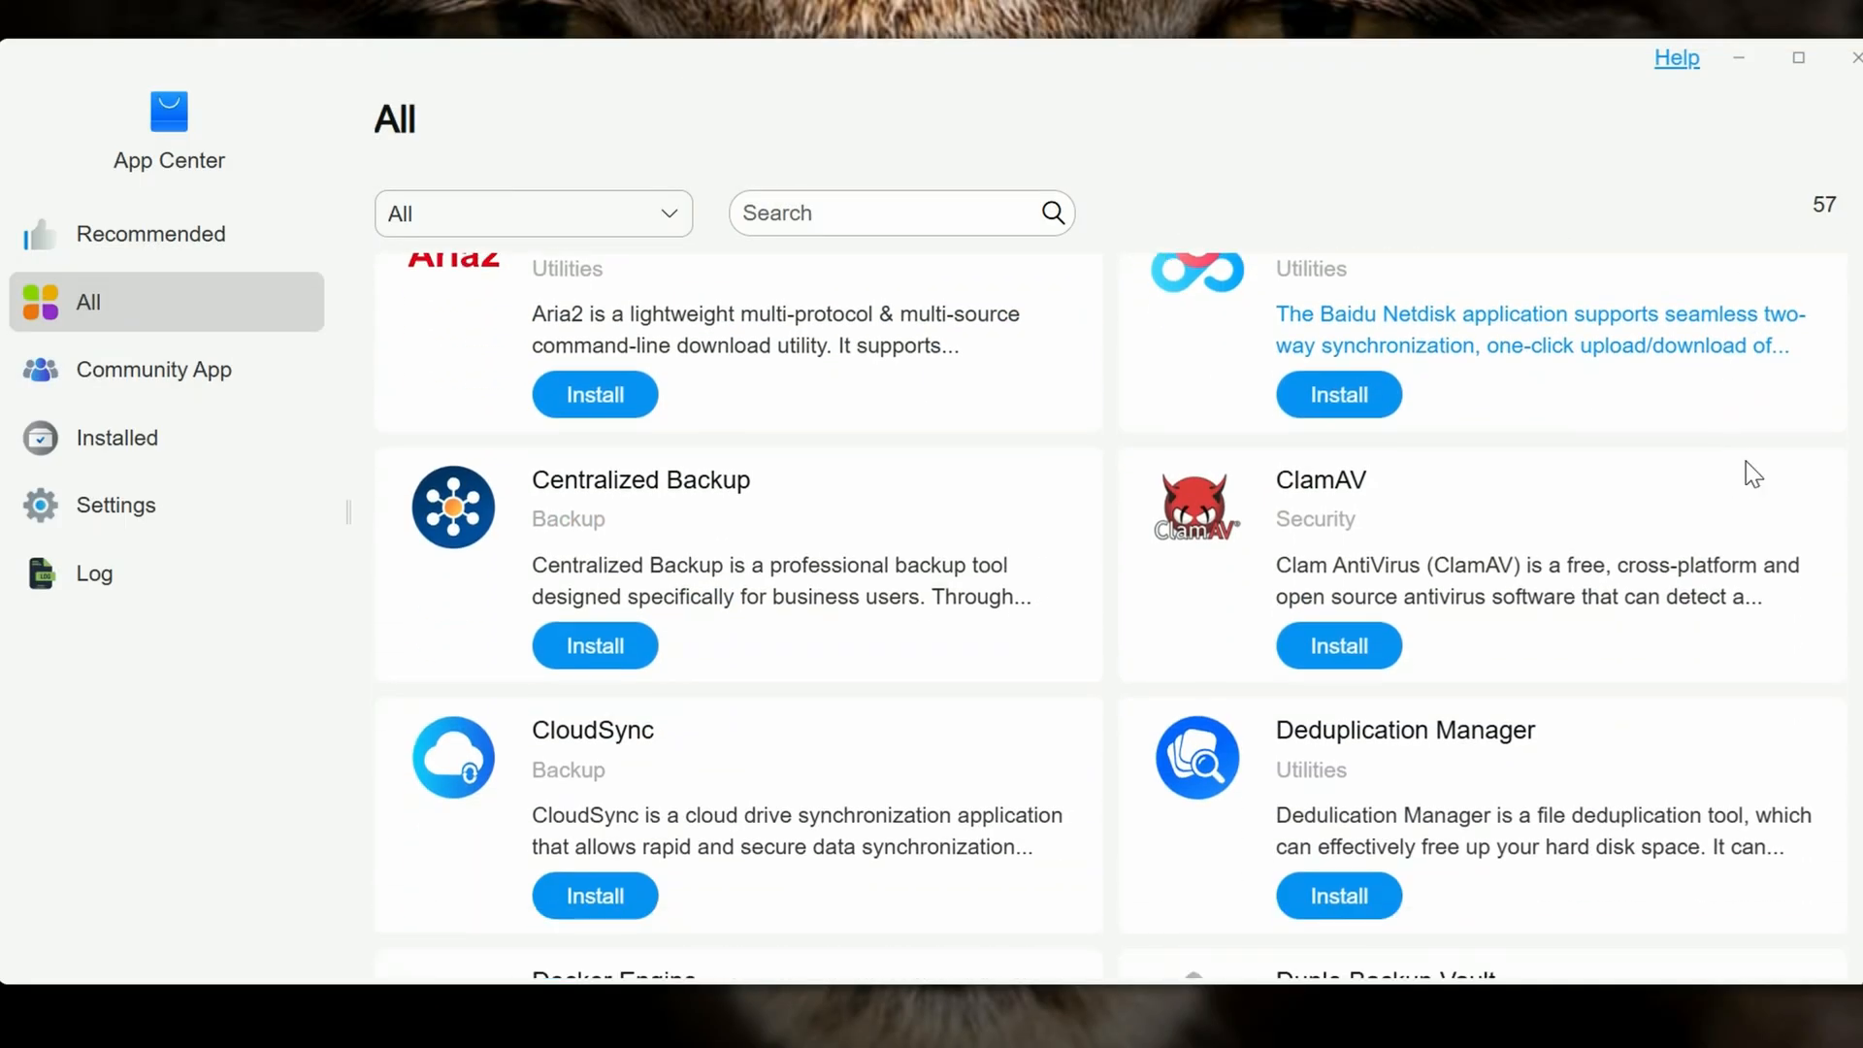
pyautogui.scroll(-3)
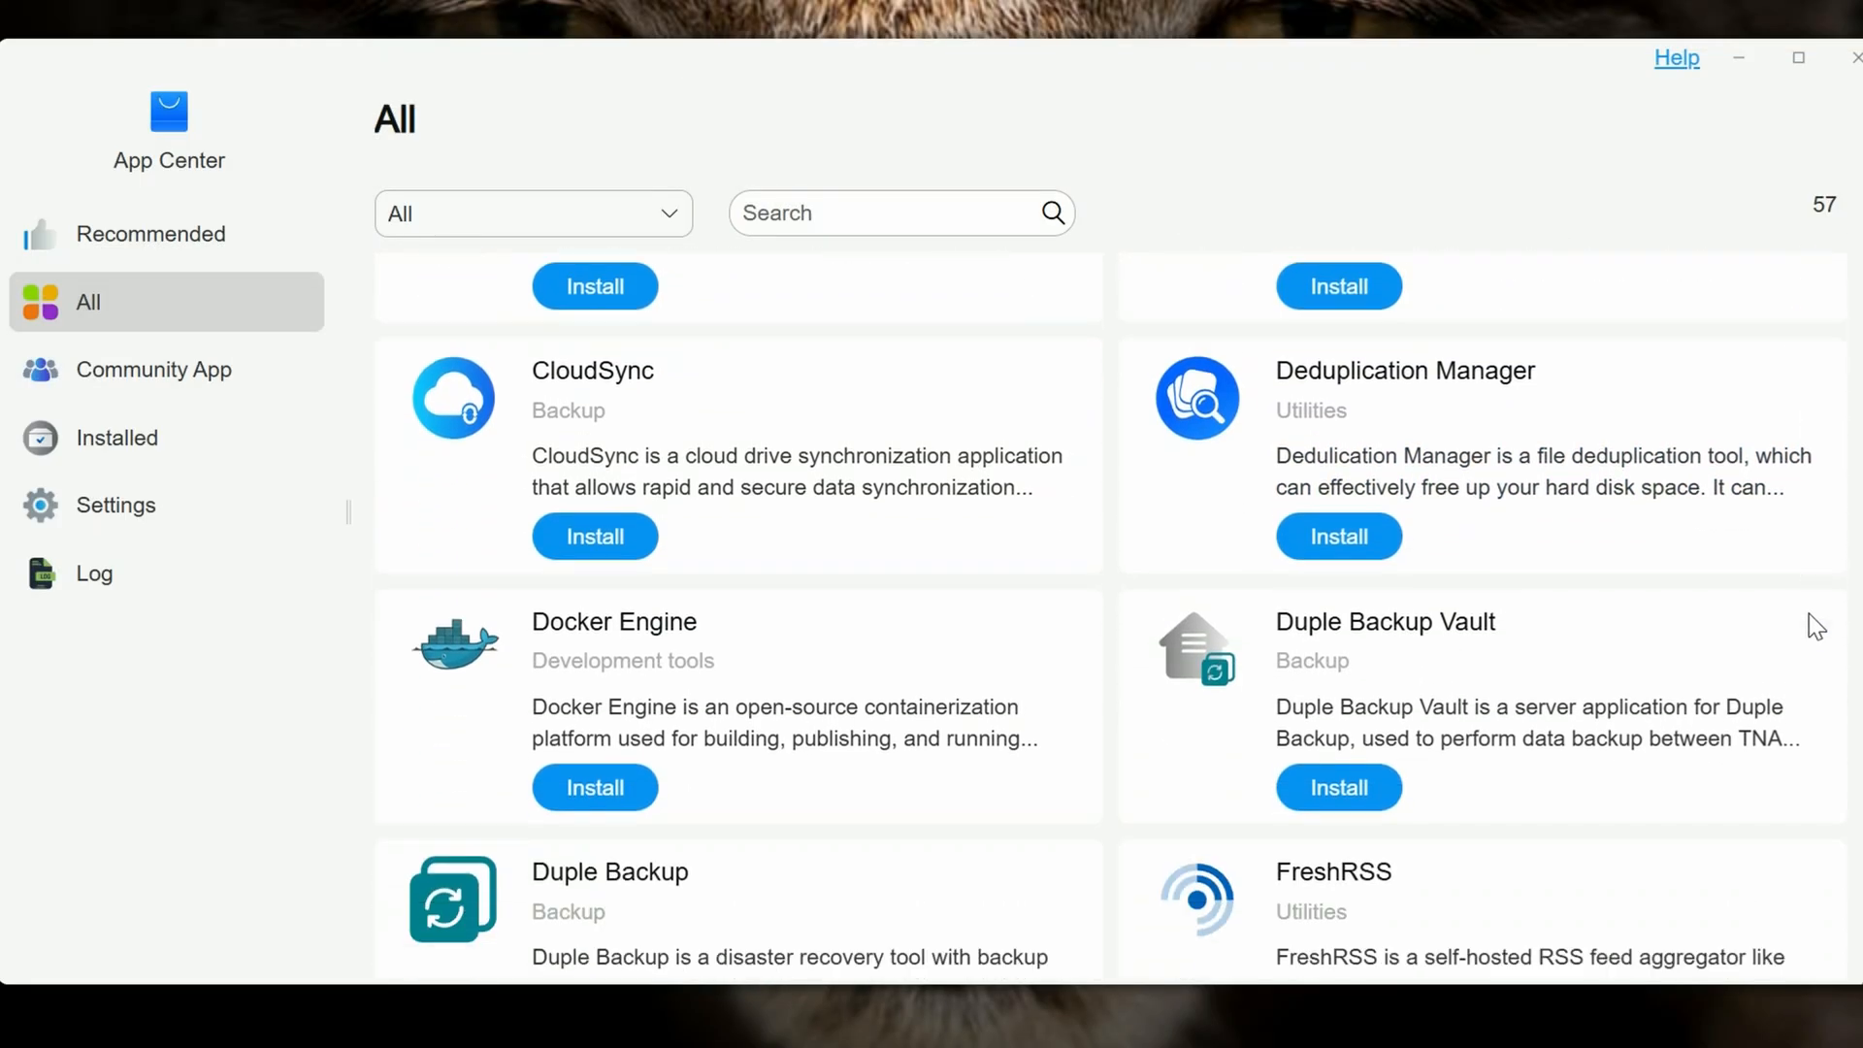
pyautogui.scroll(-3)
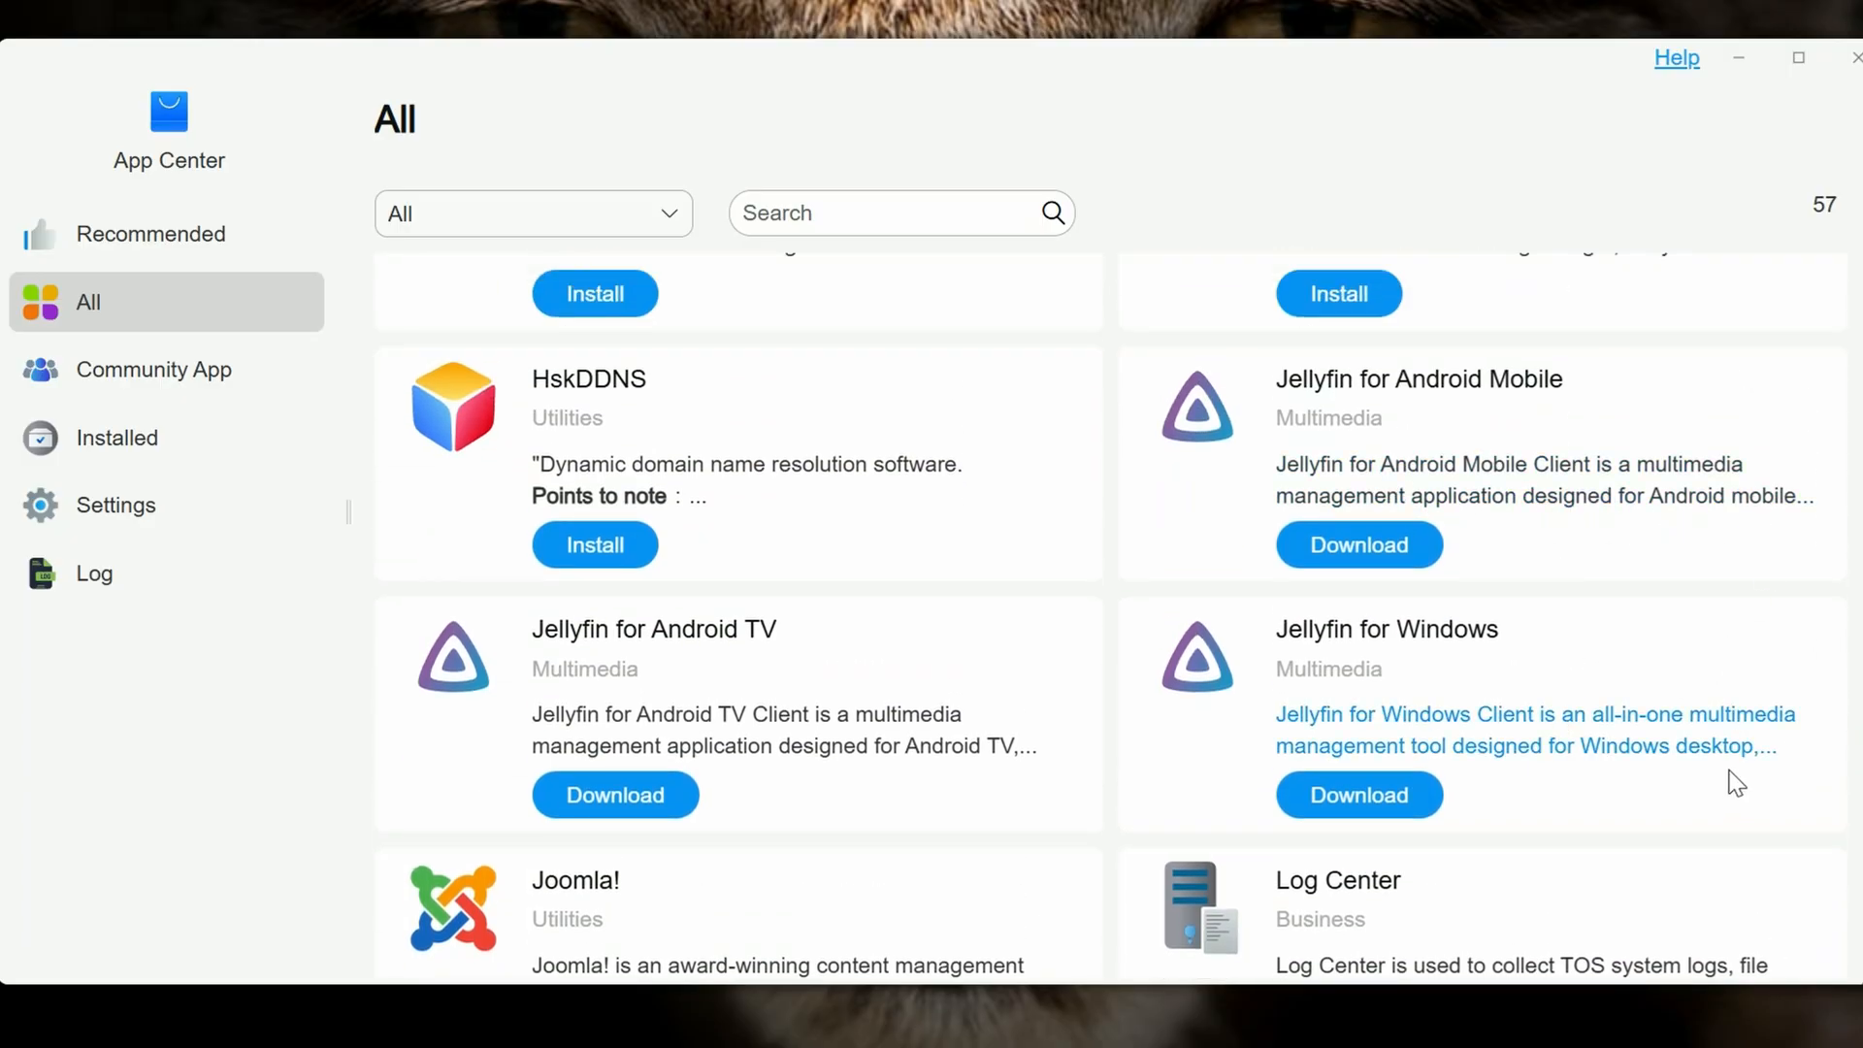
pyautogui.scroll(-3)
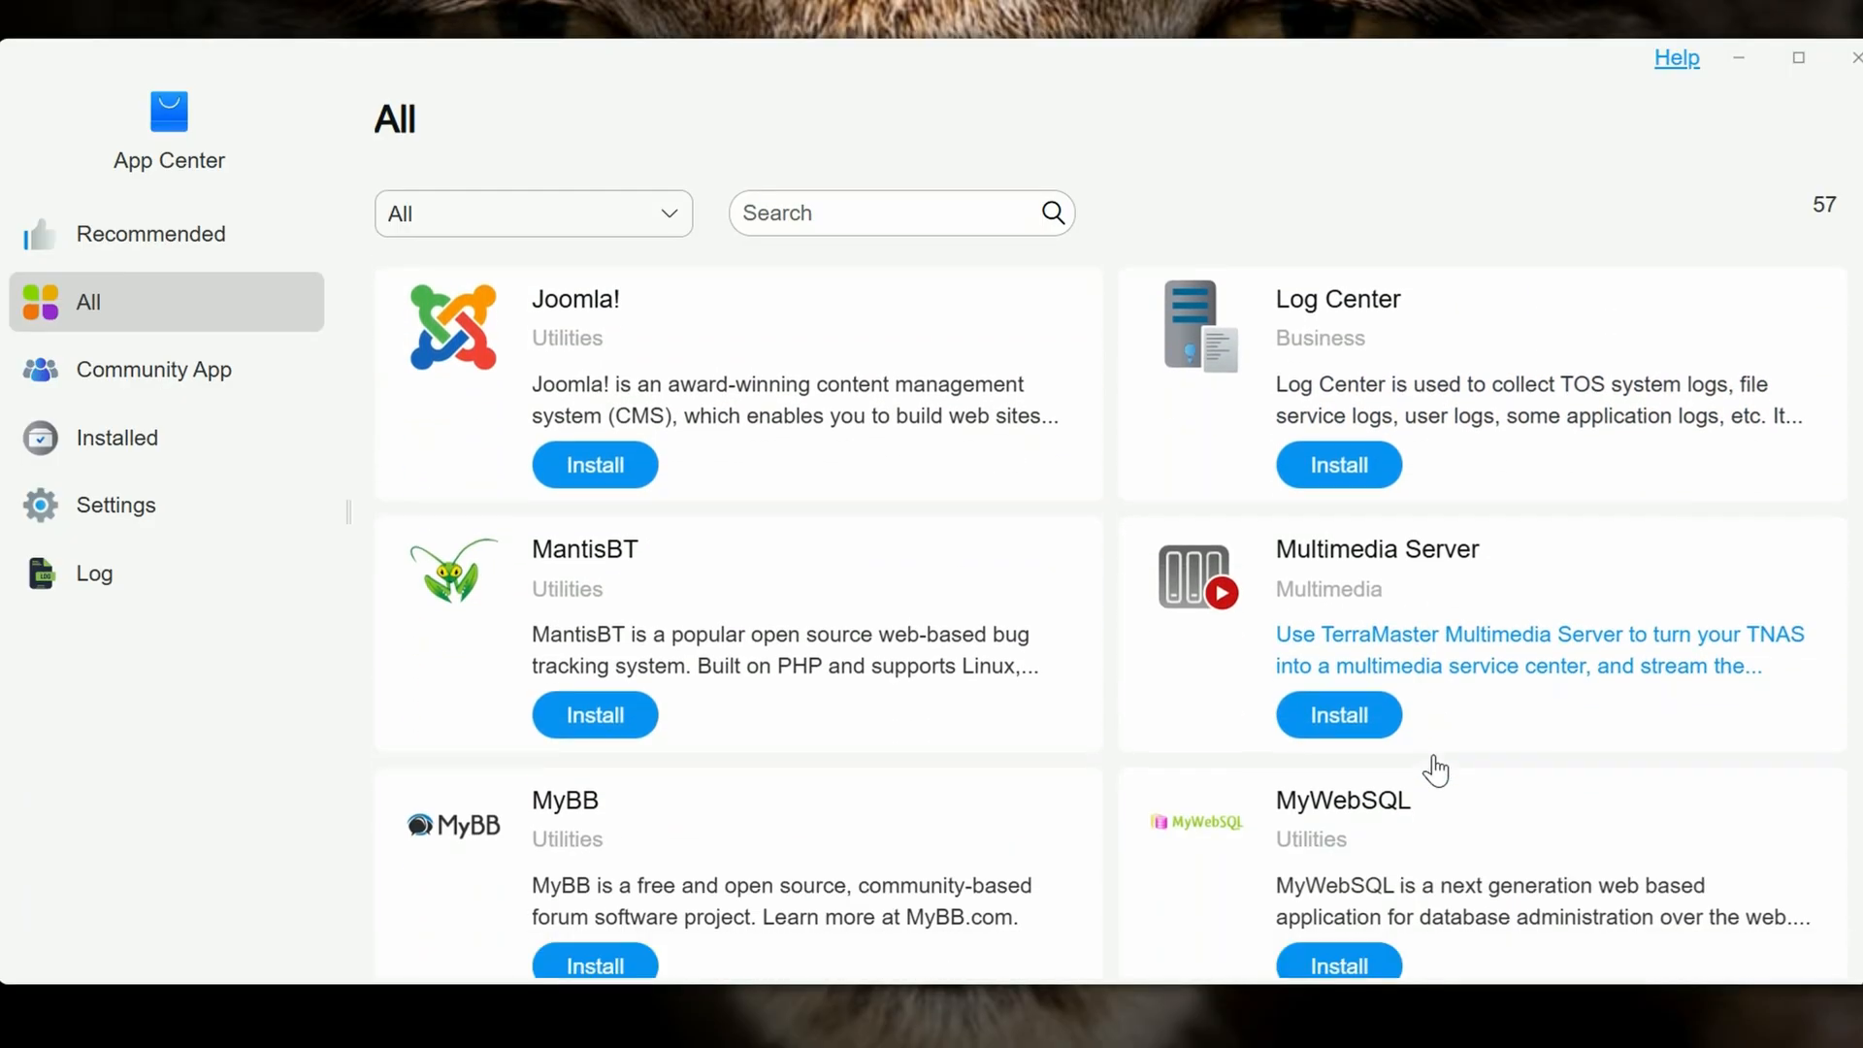
pyautogui.scroll(-3)
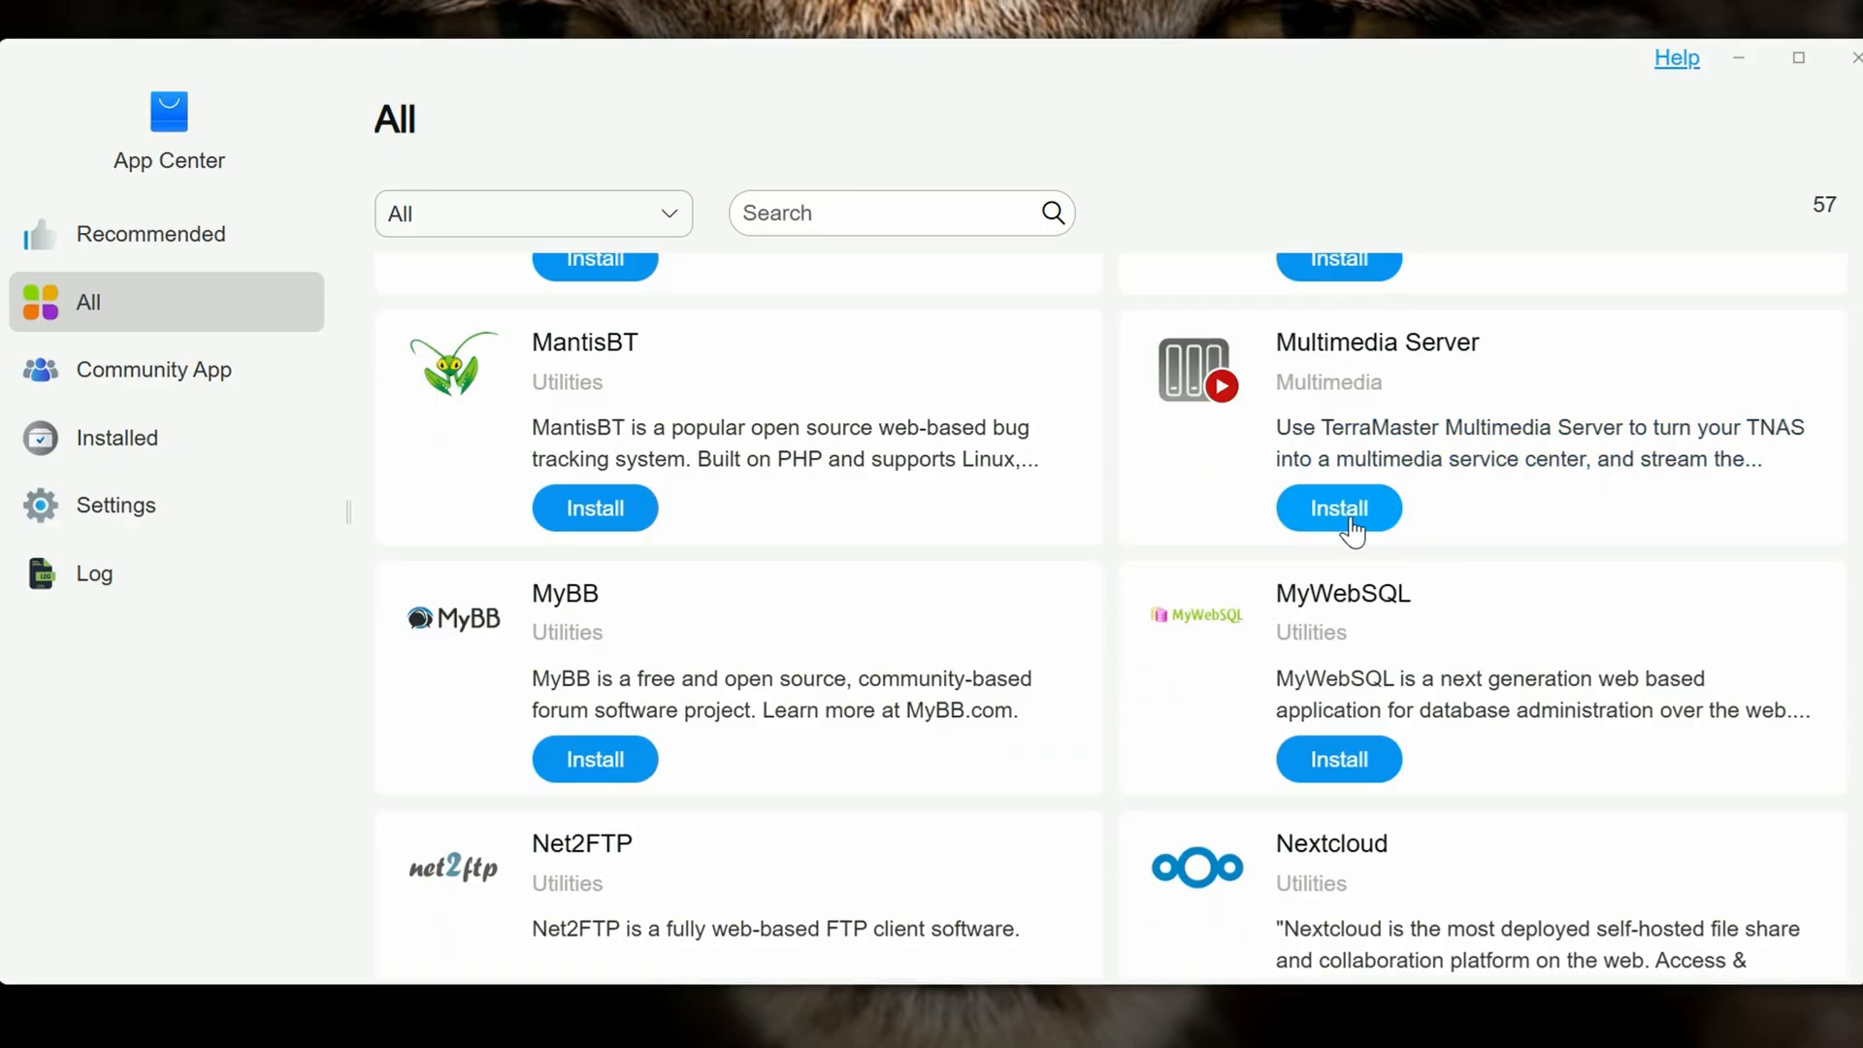
pyautogui.scroll(-3)
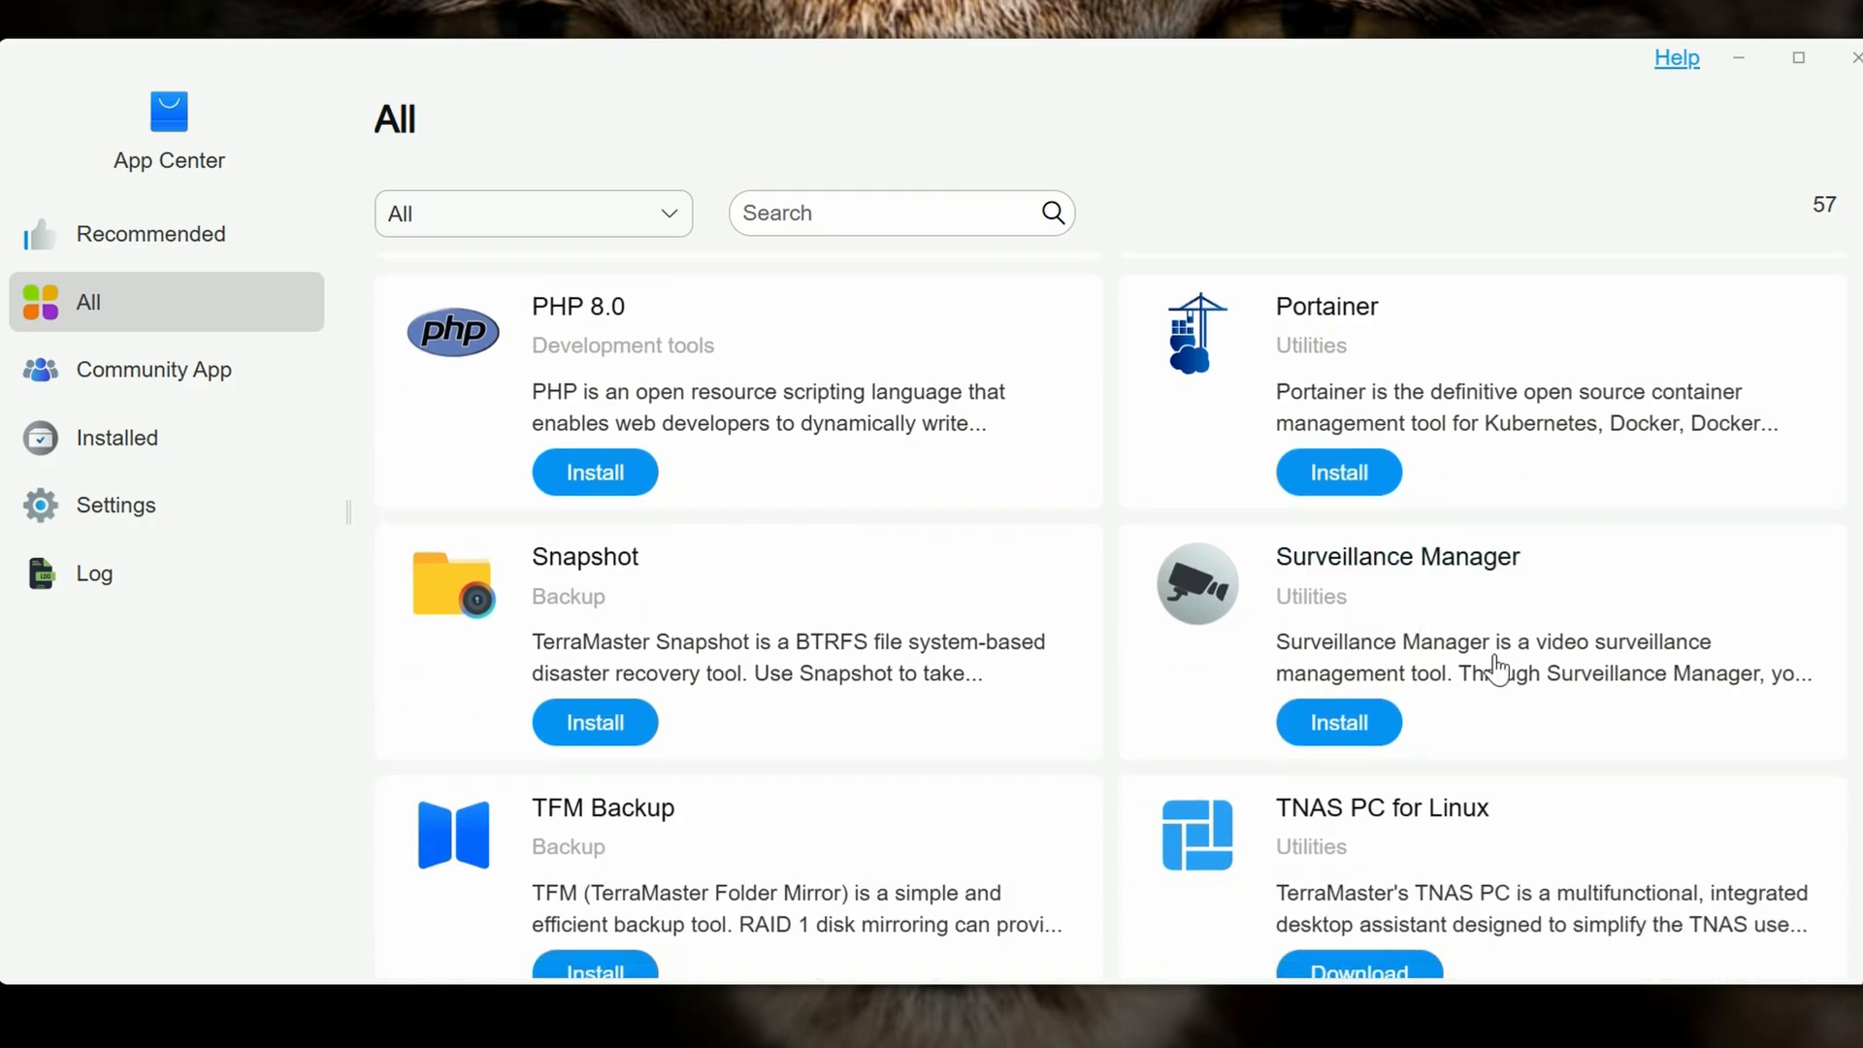
pyautogui.scroll(-3)
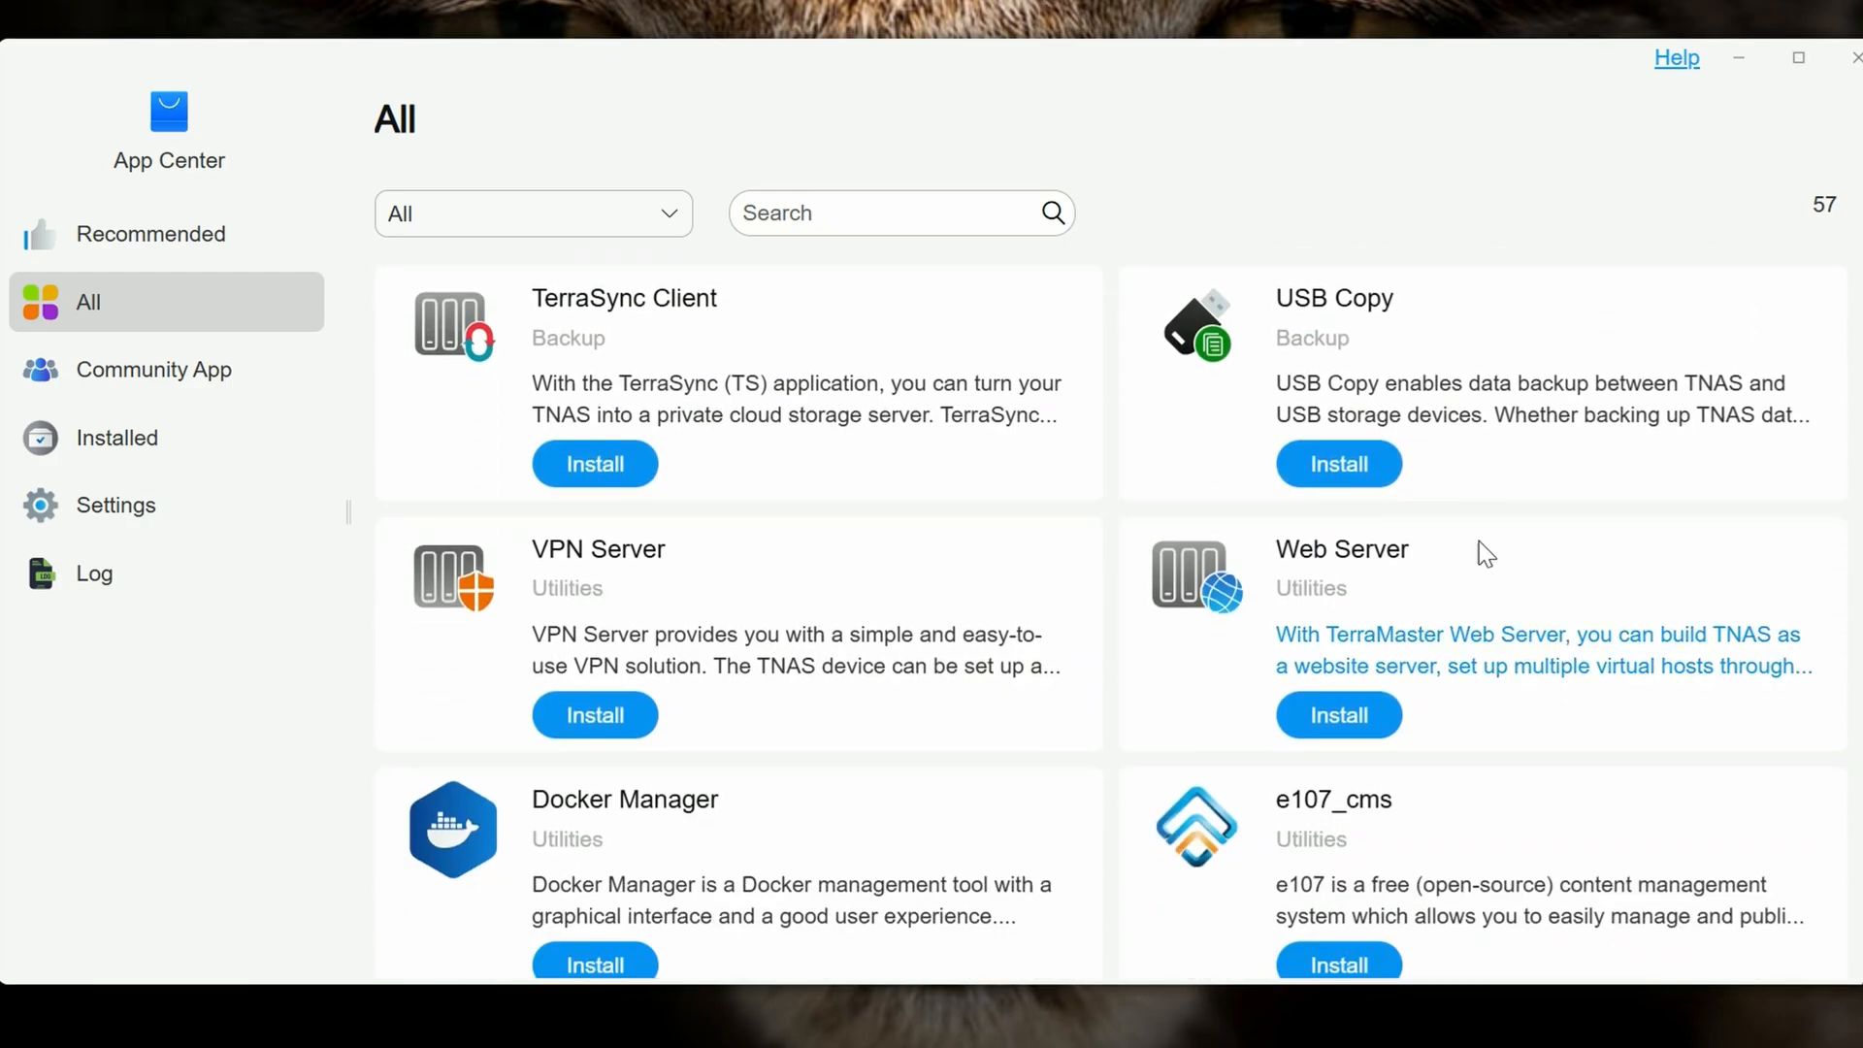
pyautogui.scroll(-3)
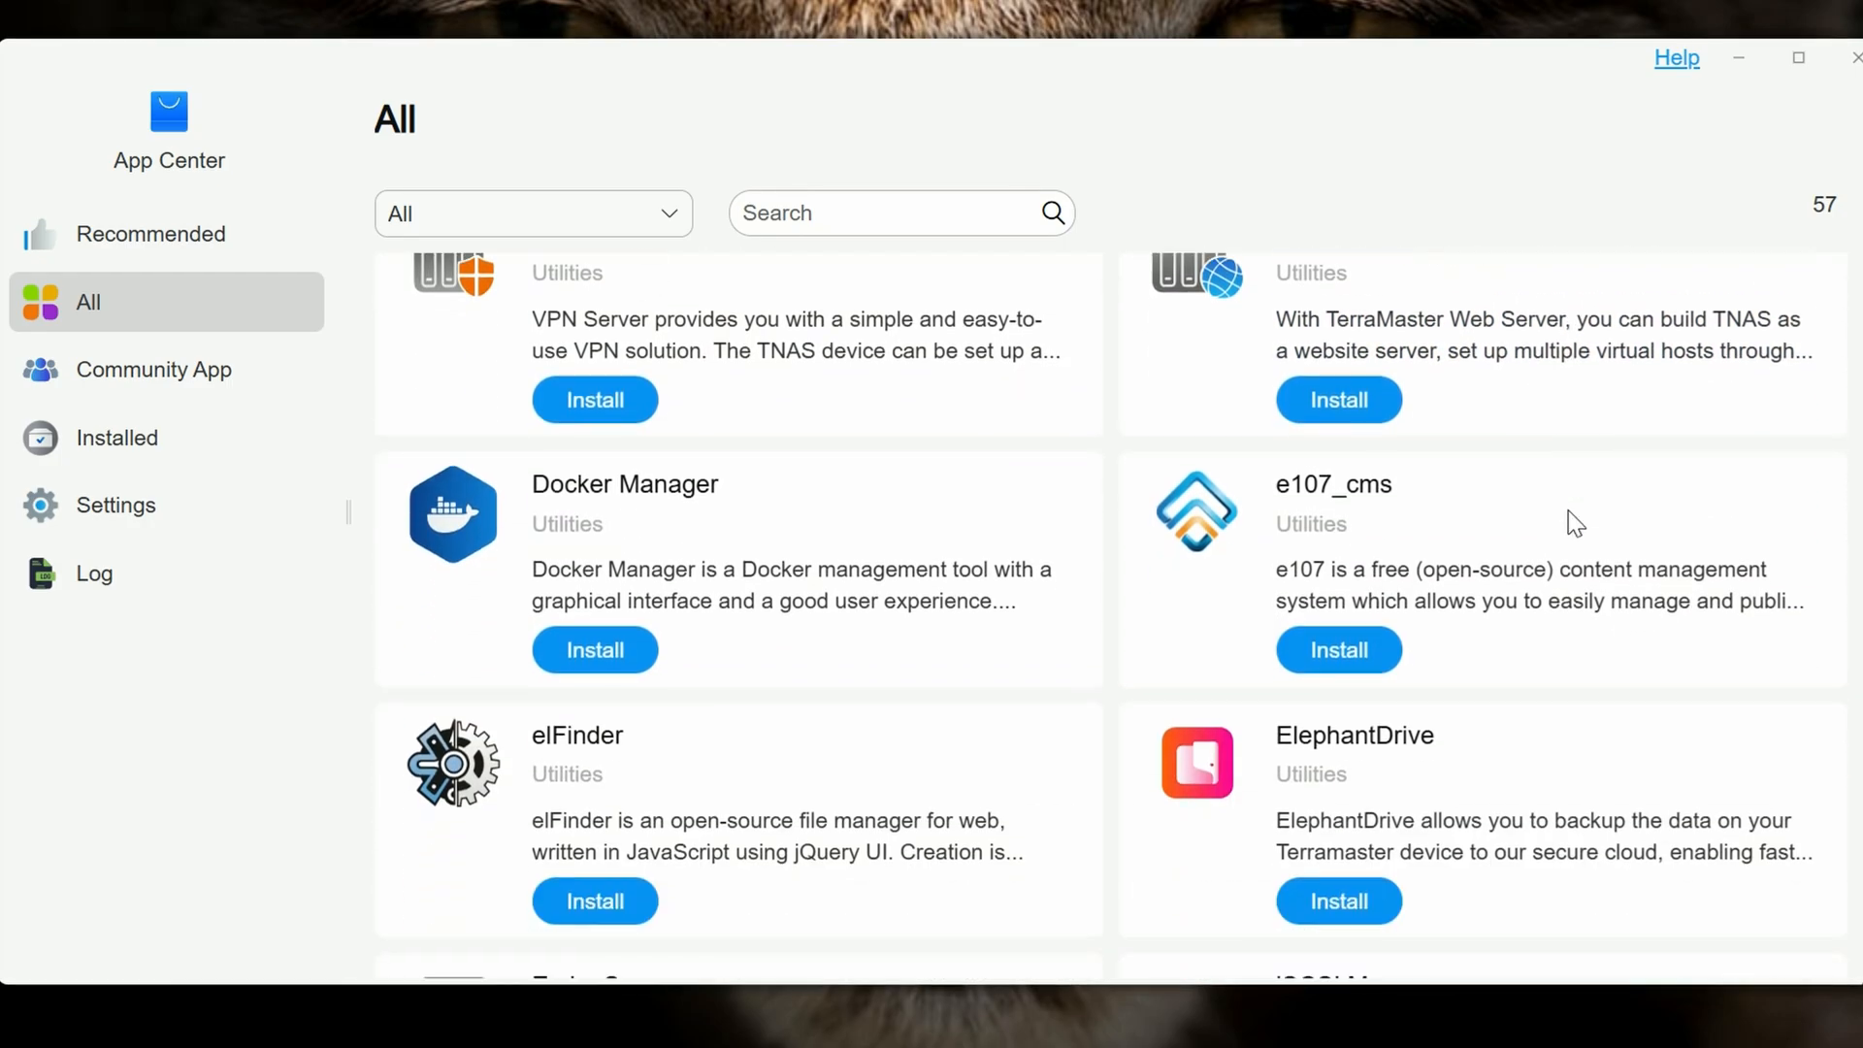
pyautogui.scroll(-3)
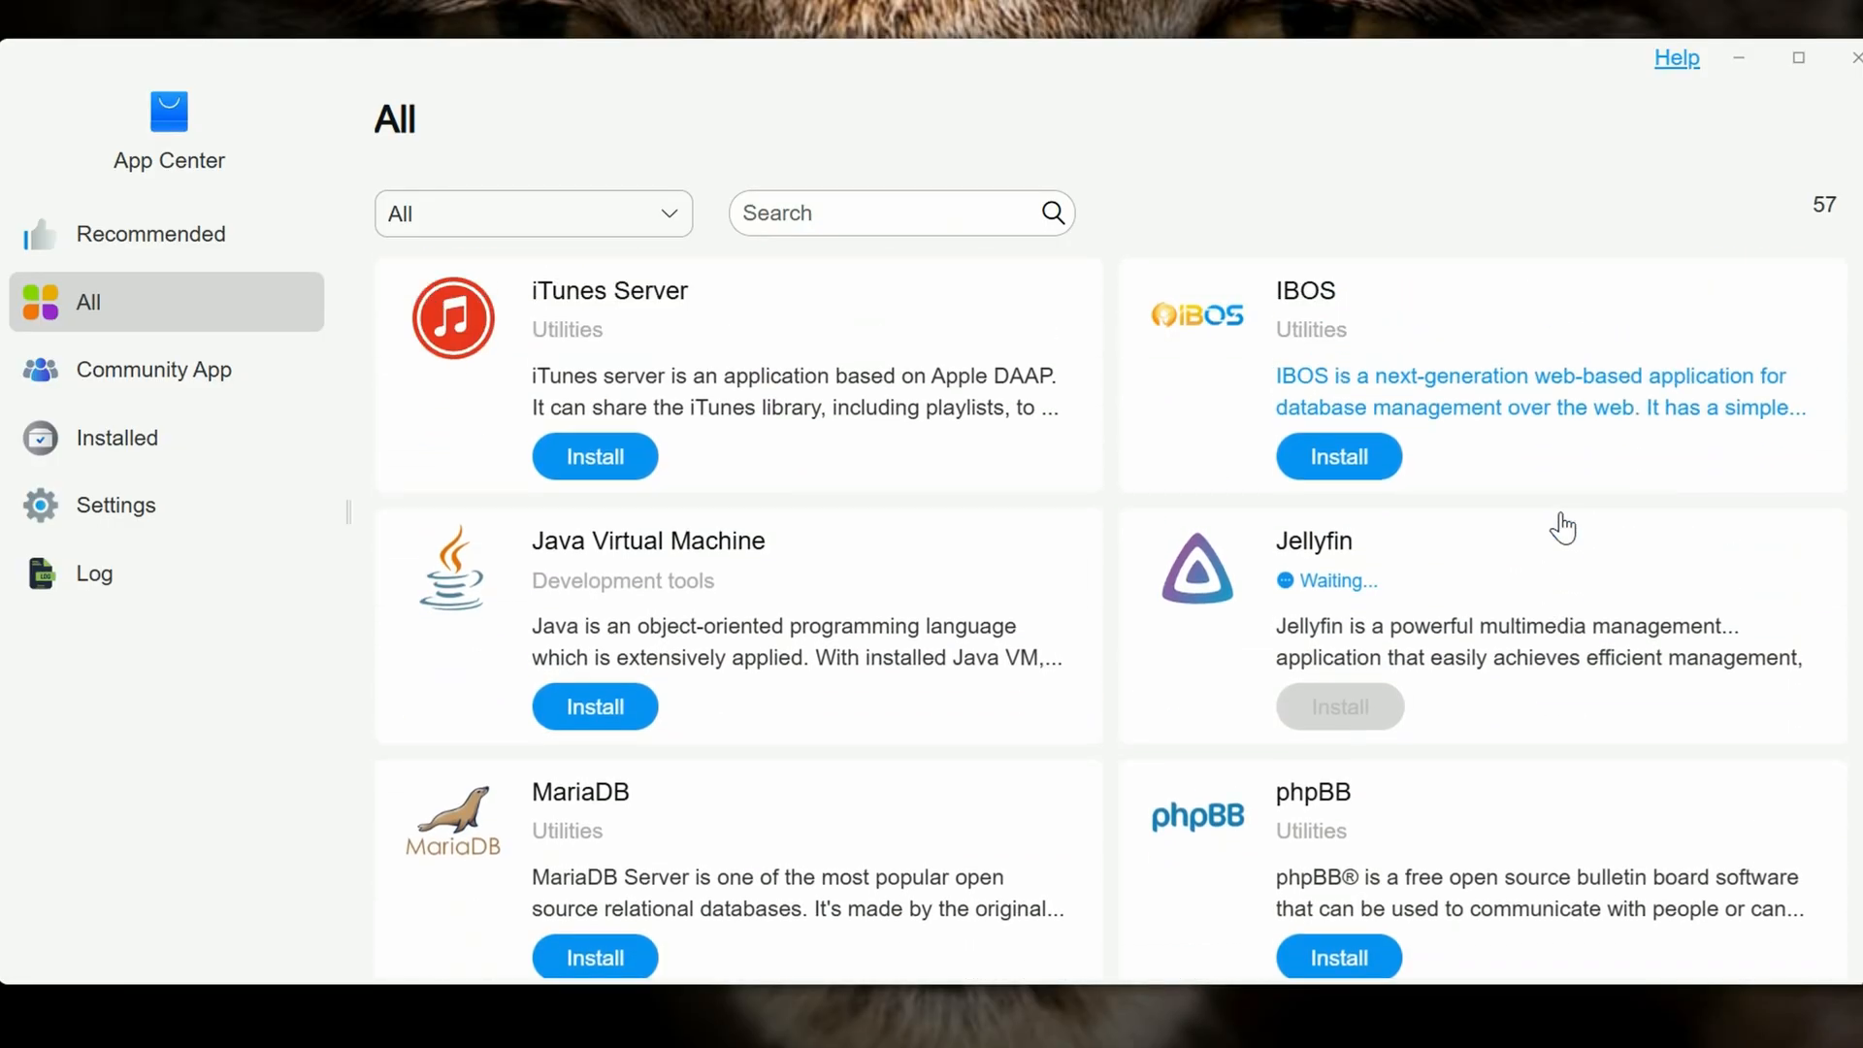
pyautogui.moveTo(1086, 436)
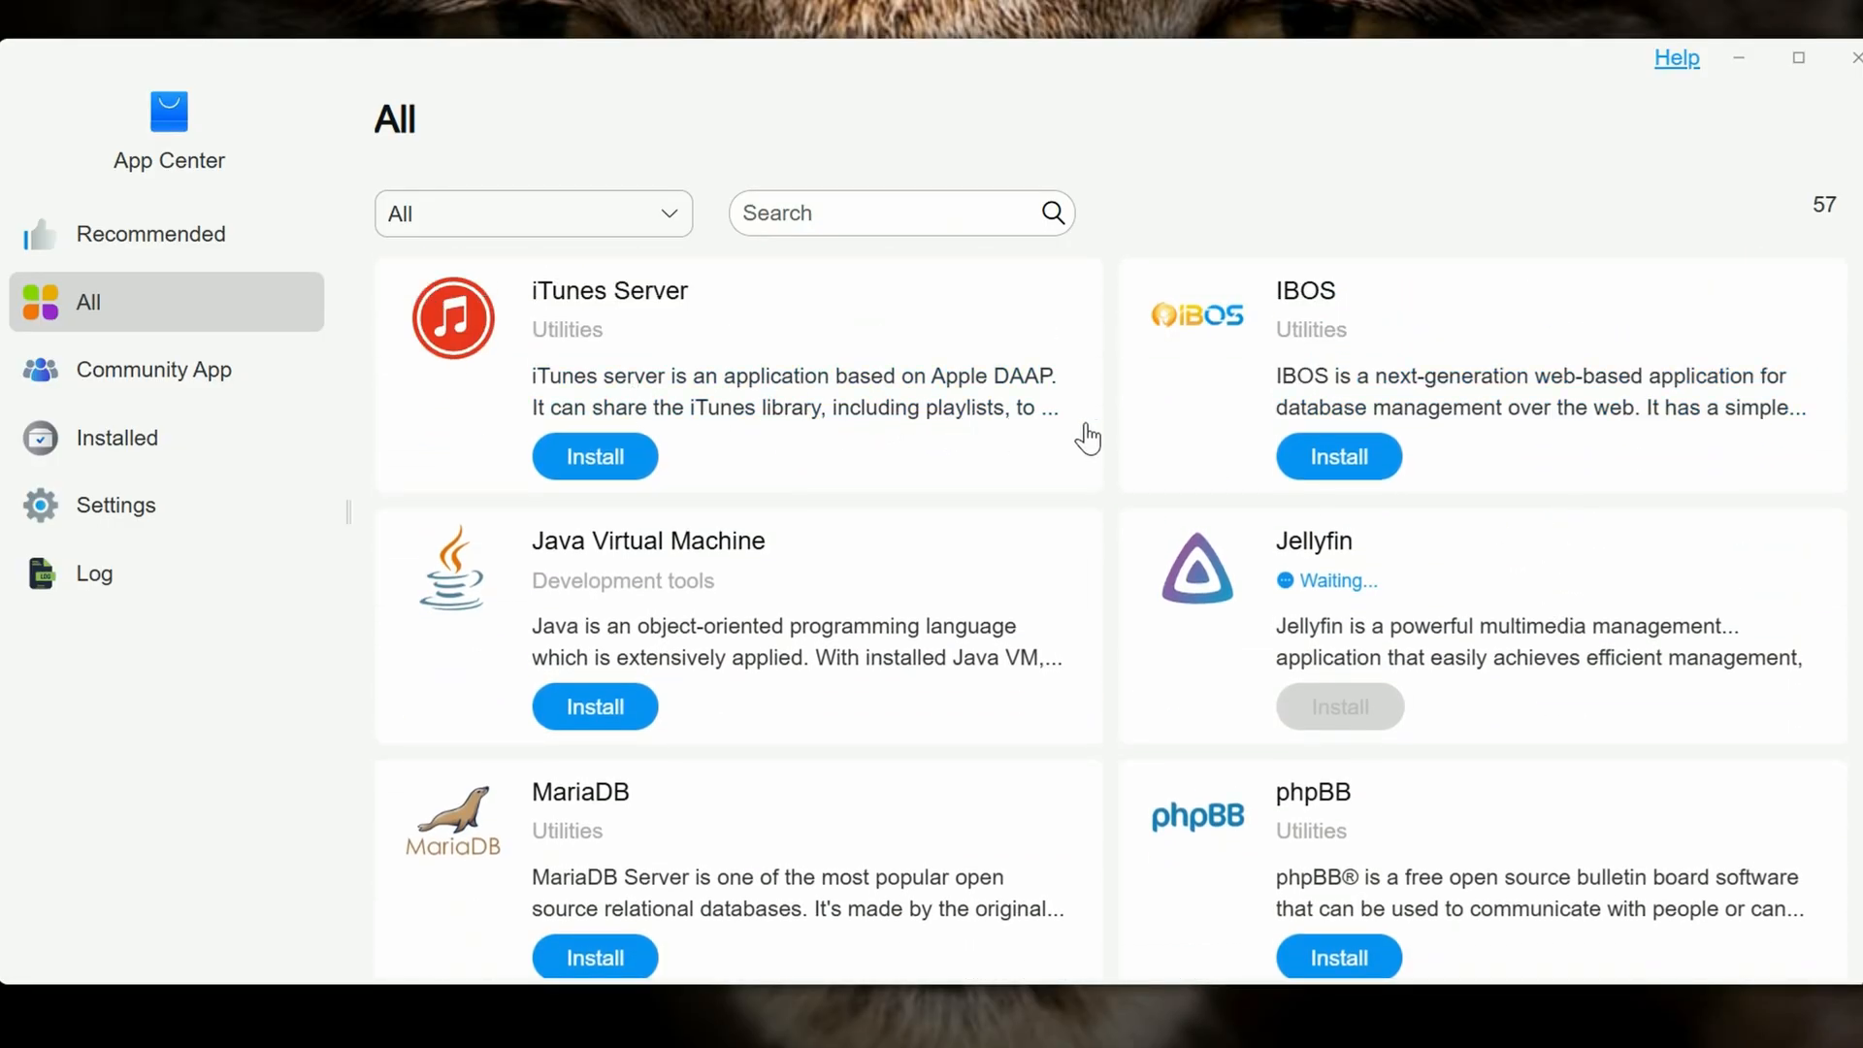
pyautogui.scroll(-3)
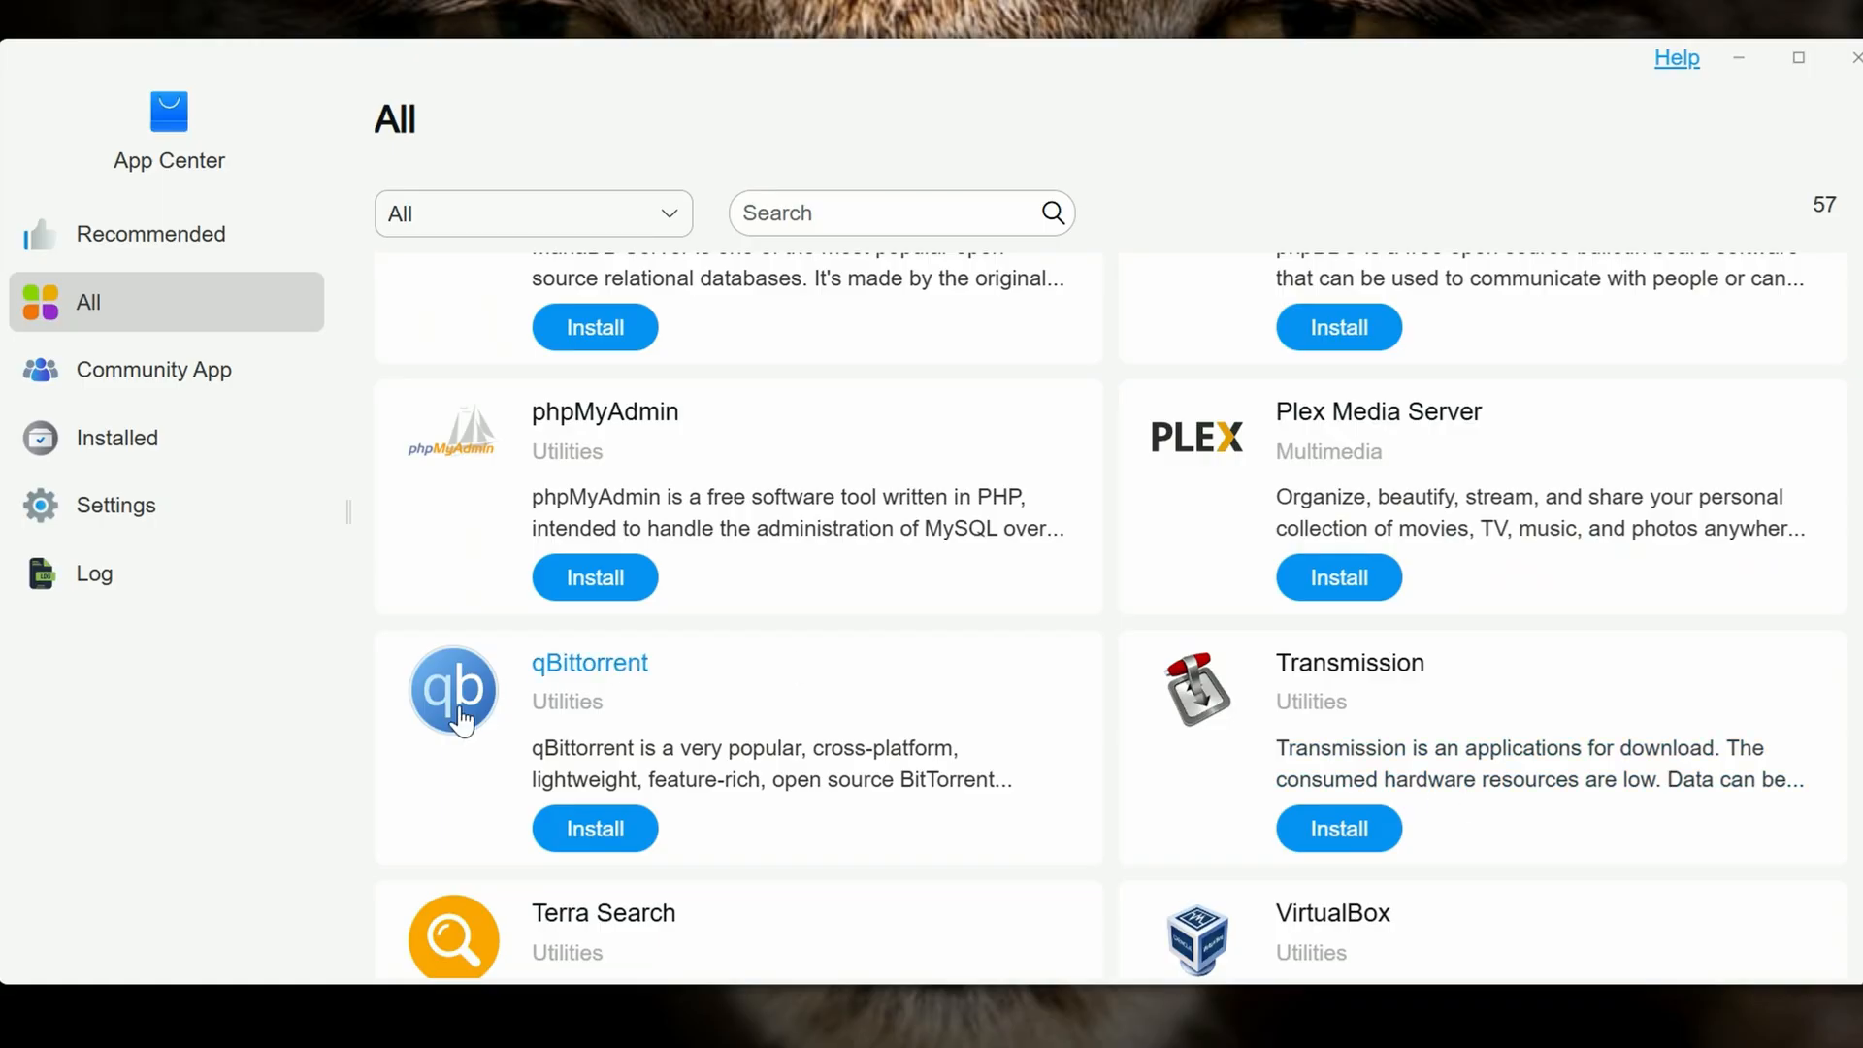
pyautogui.scroll(-3)
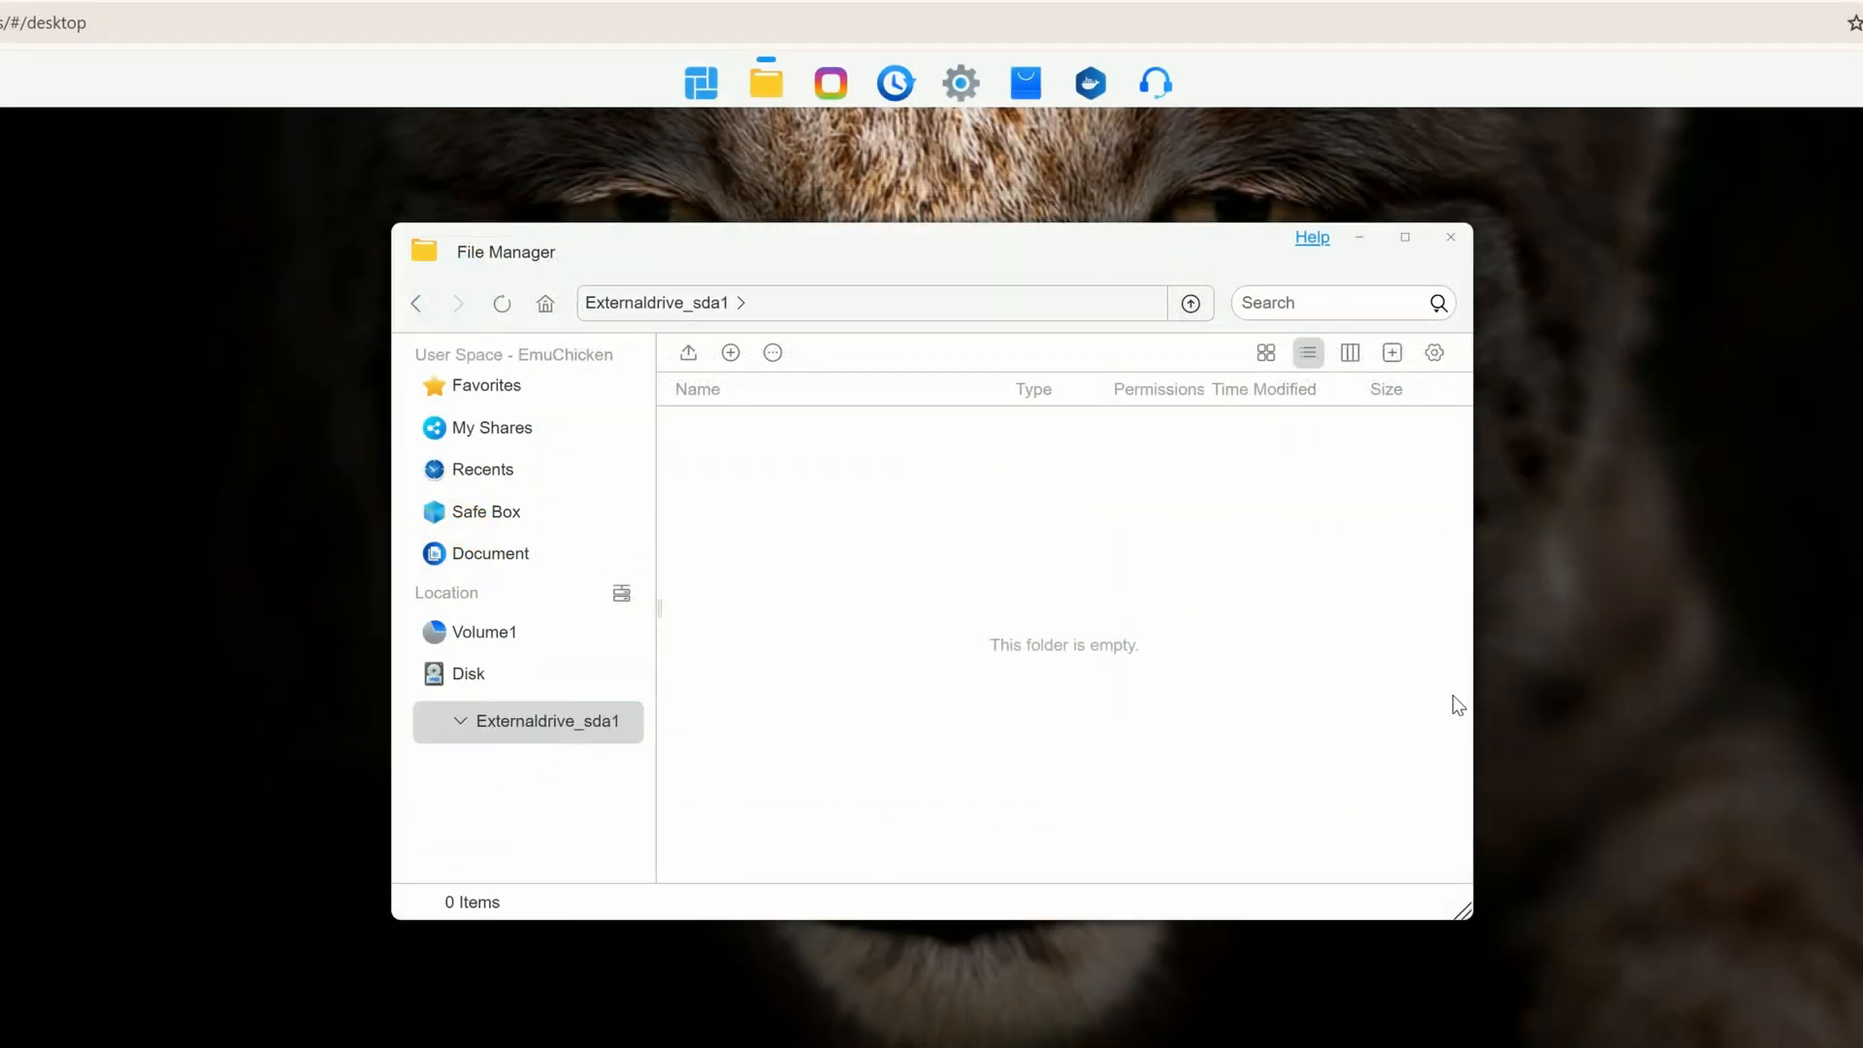
# Start a file upload into the empty Externaldrive_sda1 folder in File Manager
pyautogui.click(687, 352)
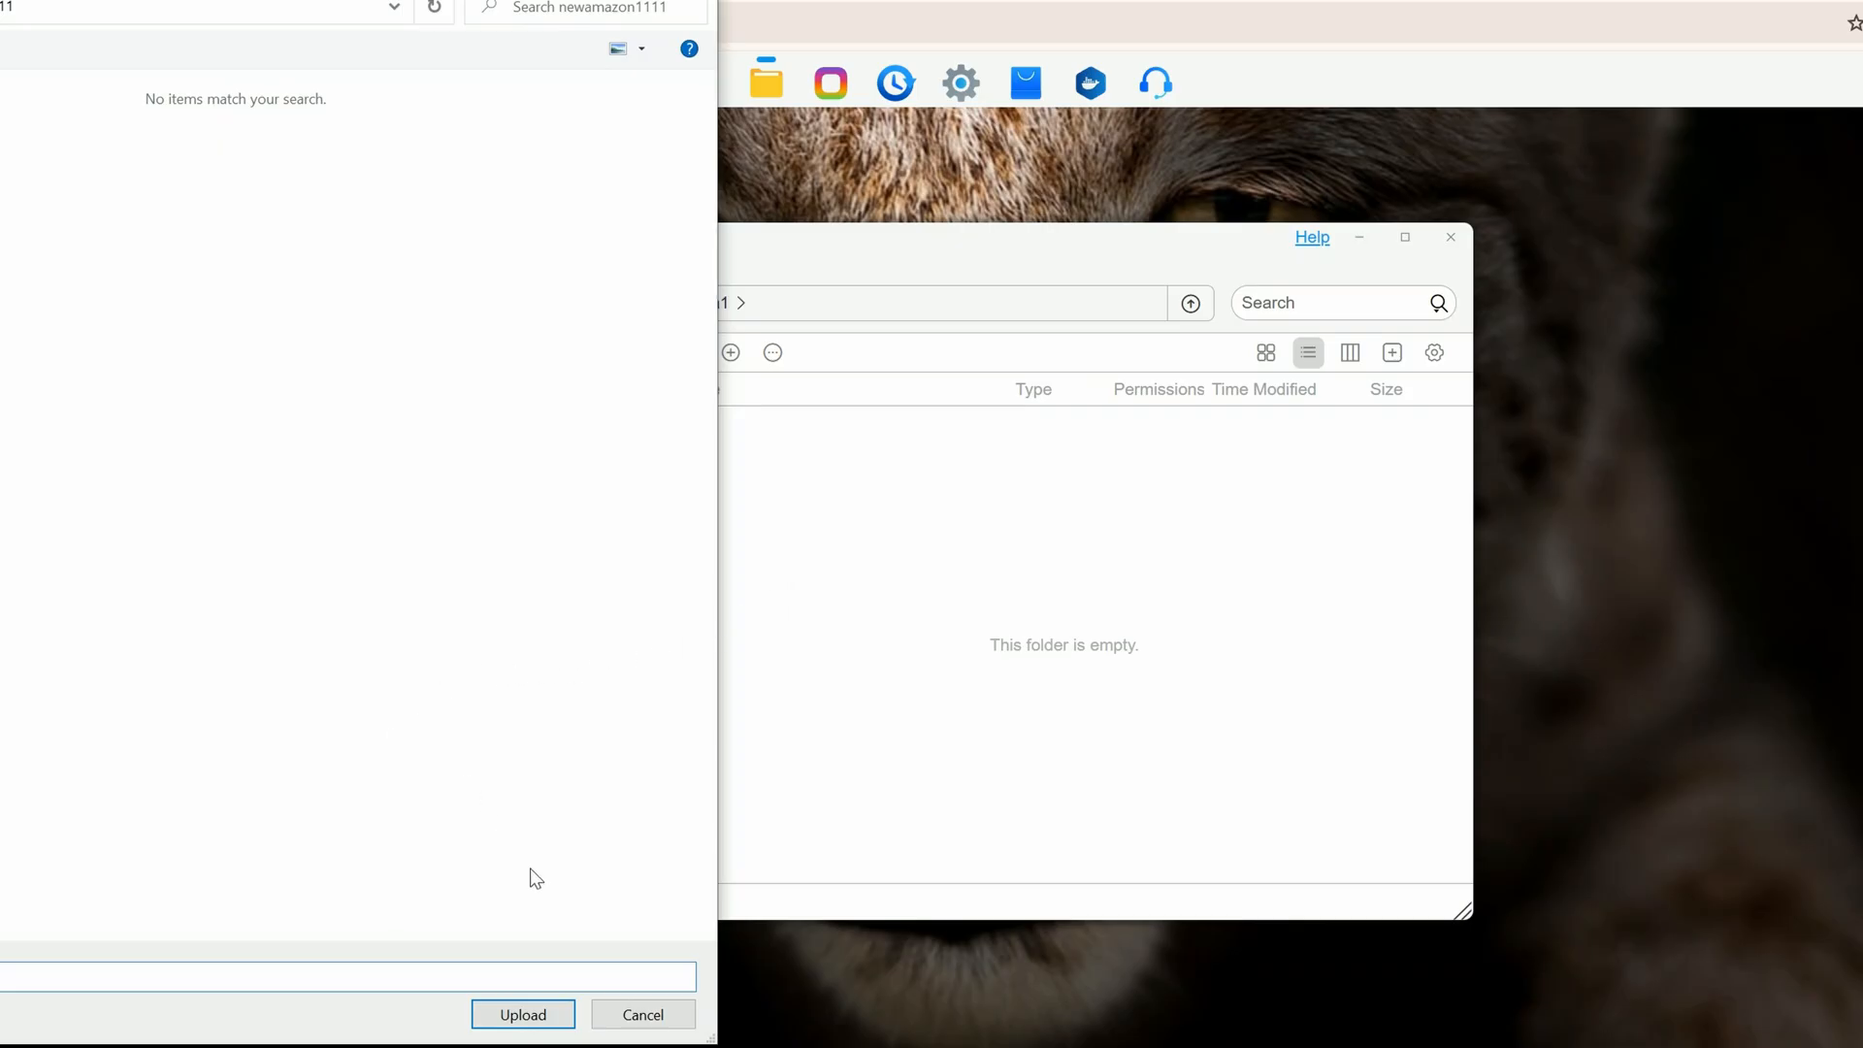